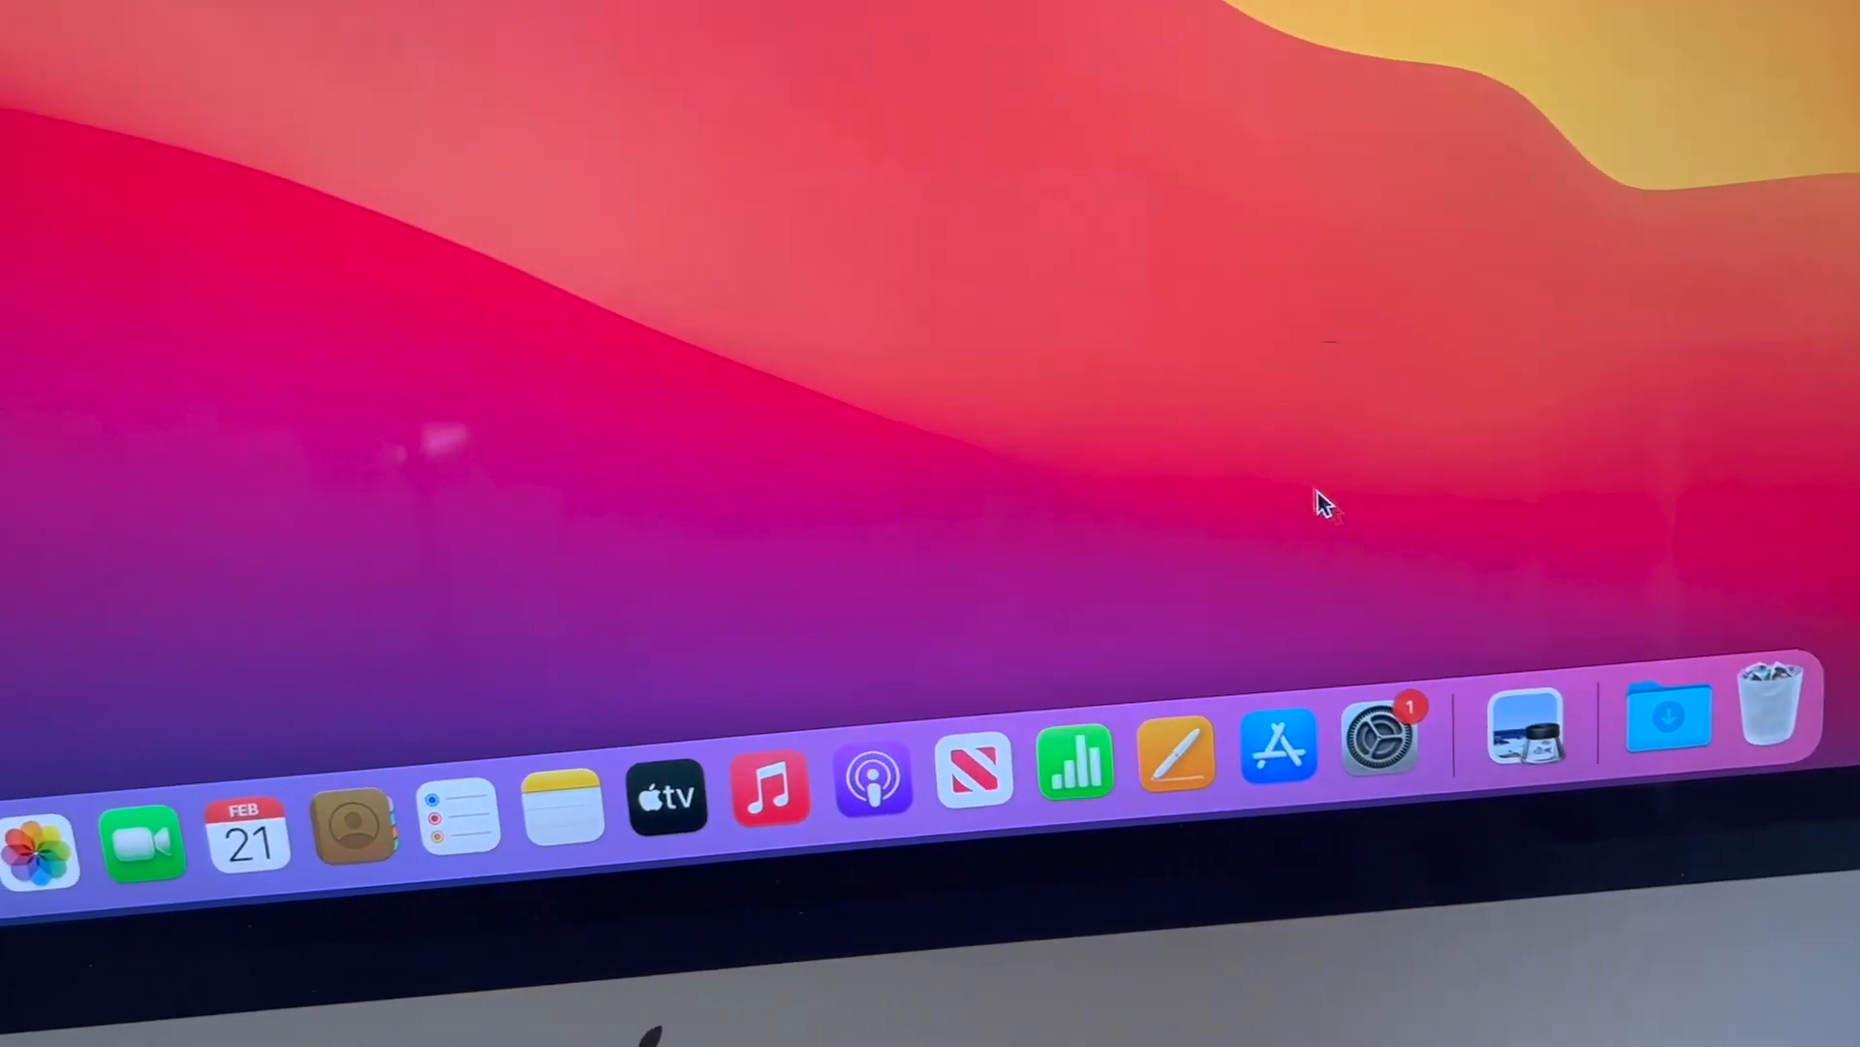
mouse_move(1320, 760)
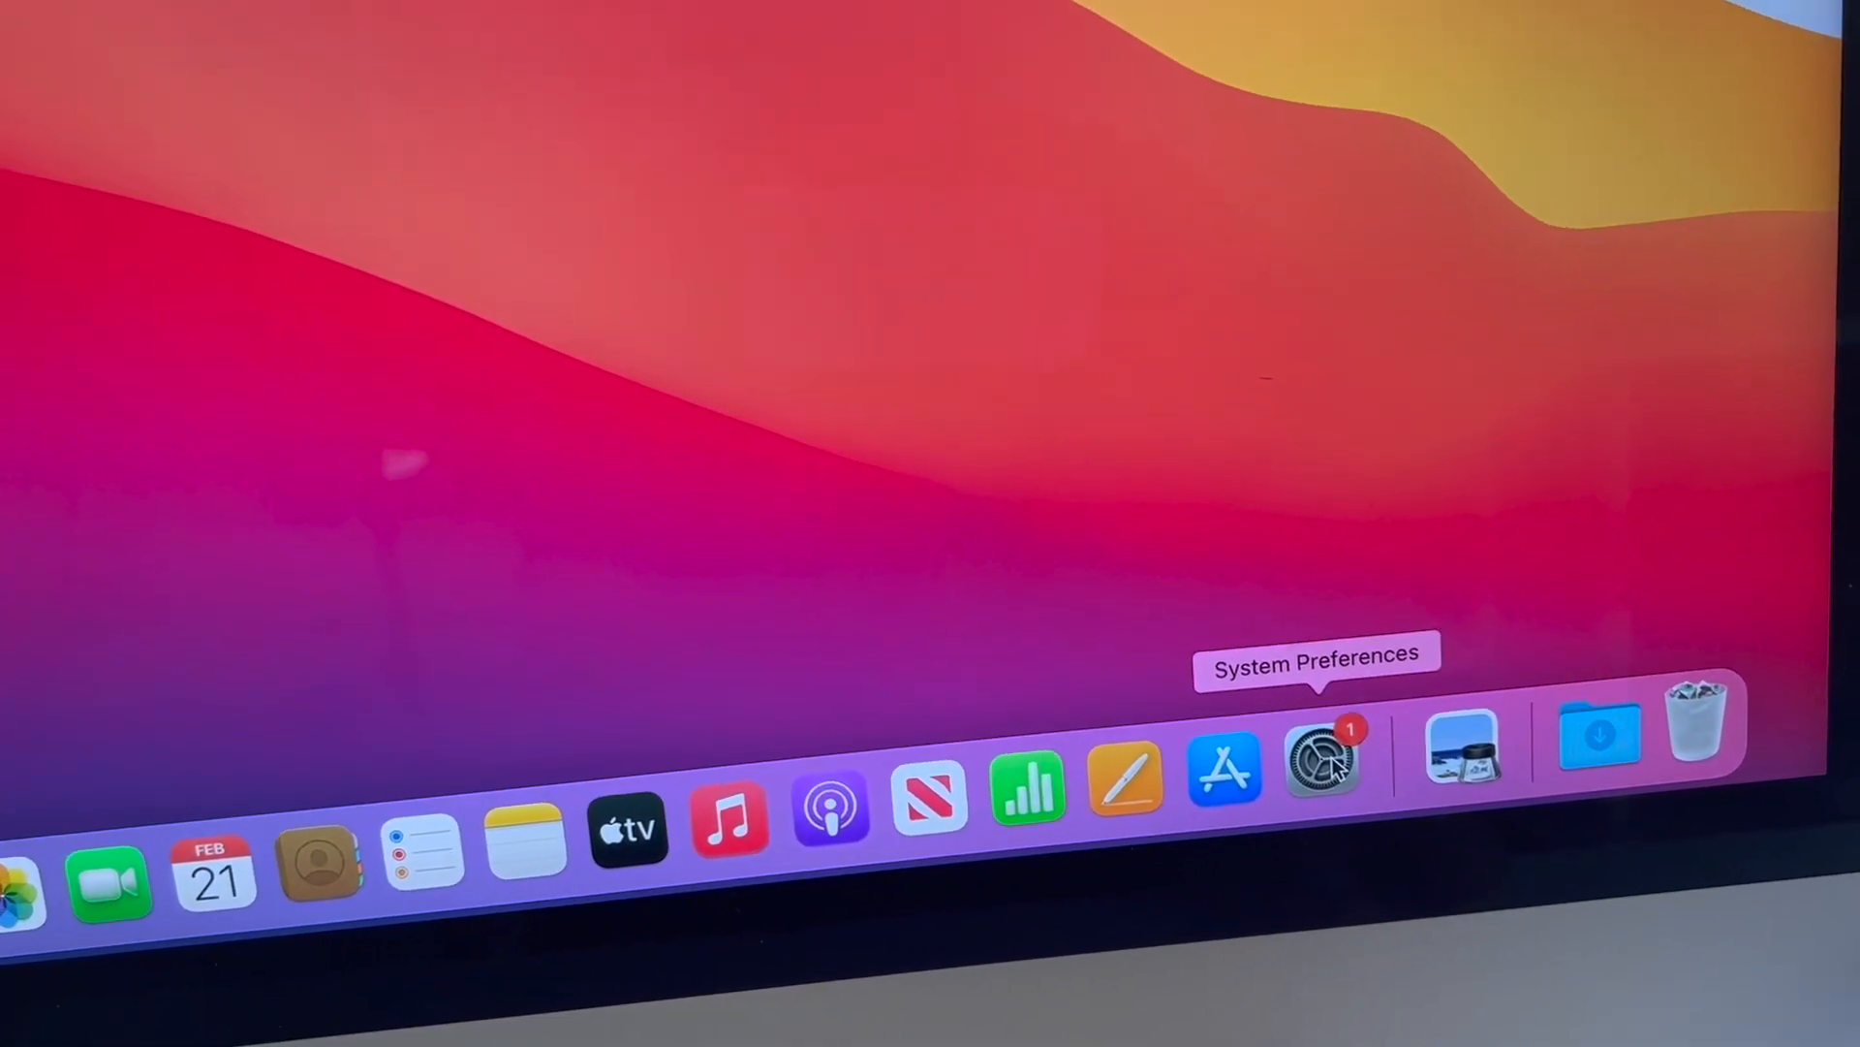
Launch System Preferences from the Dock to its full grid of settings panes.
left_click(1320, 758)
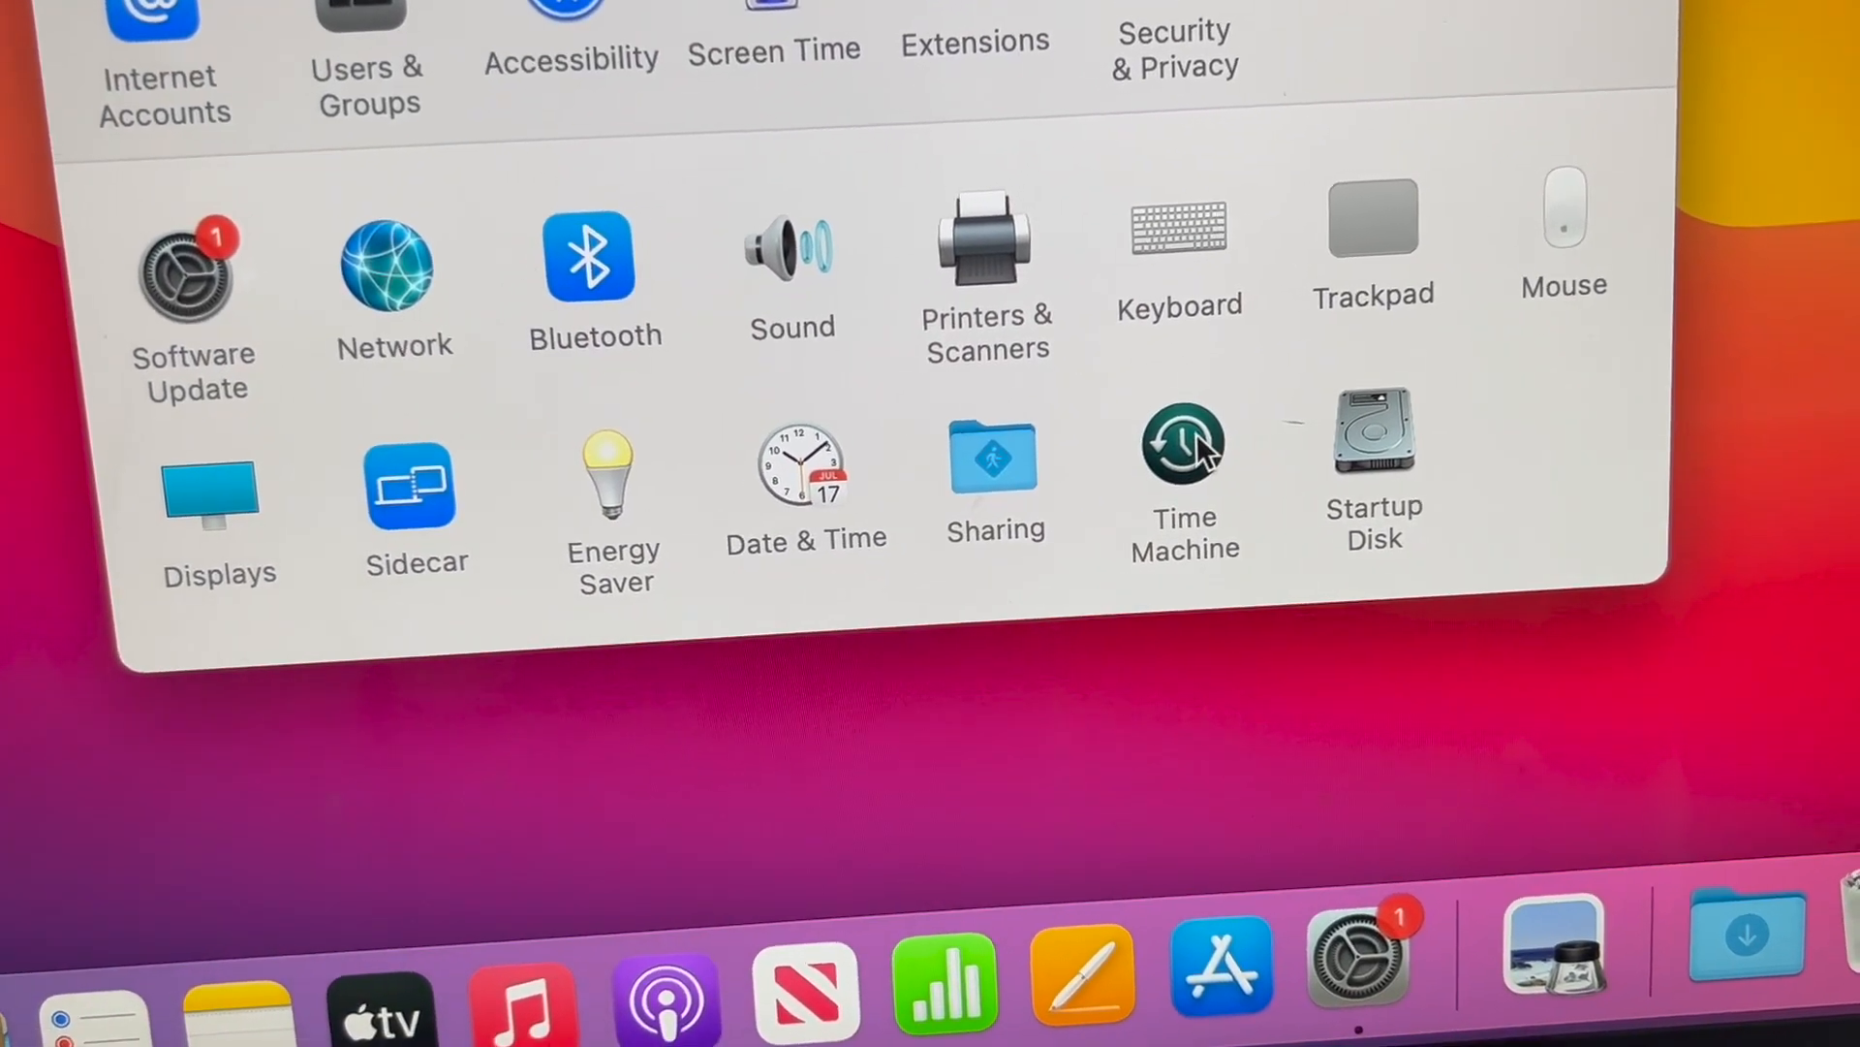
Show the Time Machine settings with LaCie External HD 1 as the current backup disk.
left_click(1183, 448)
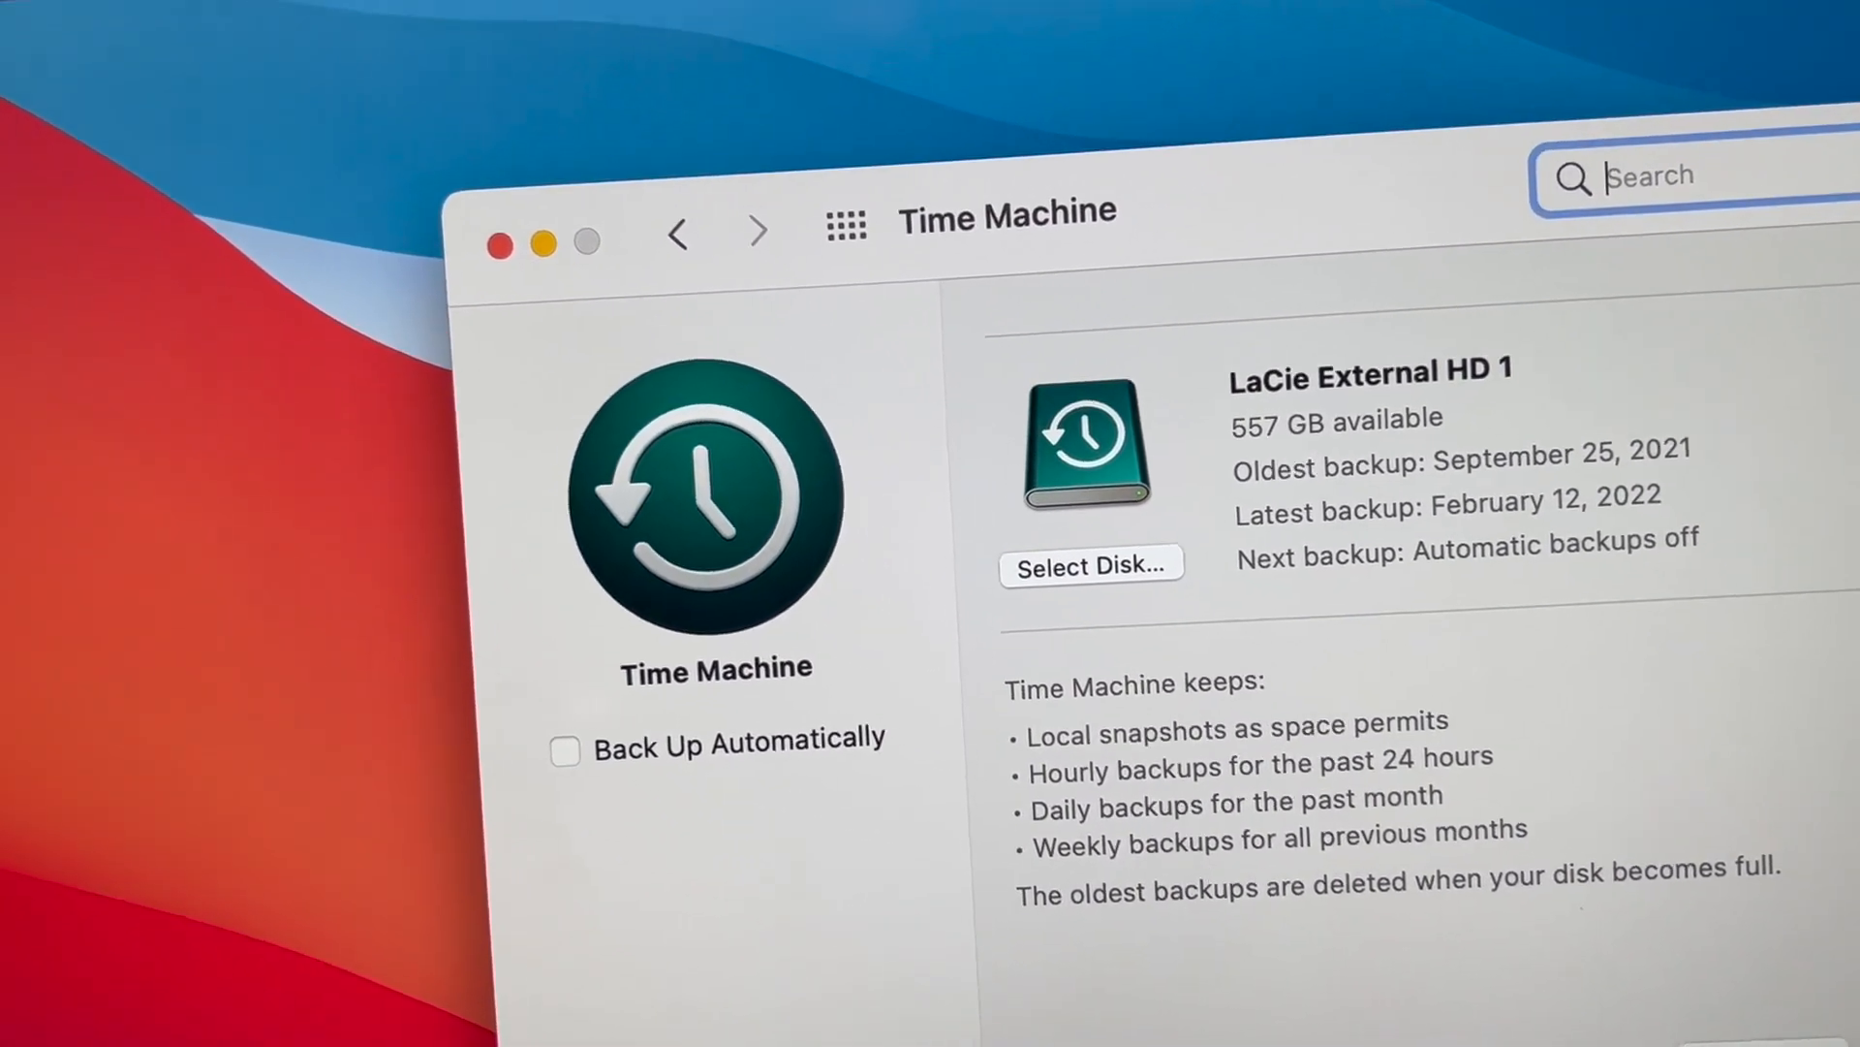
scroll("down", 3)
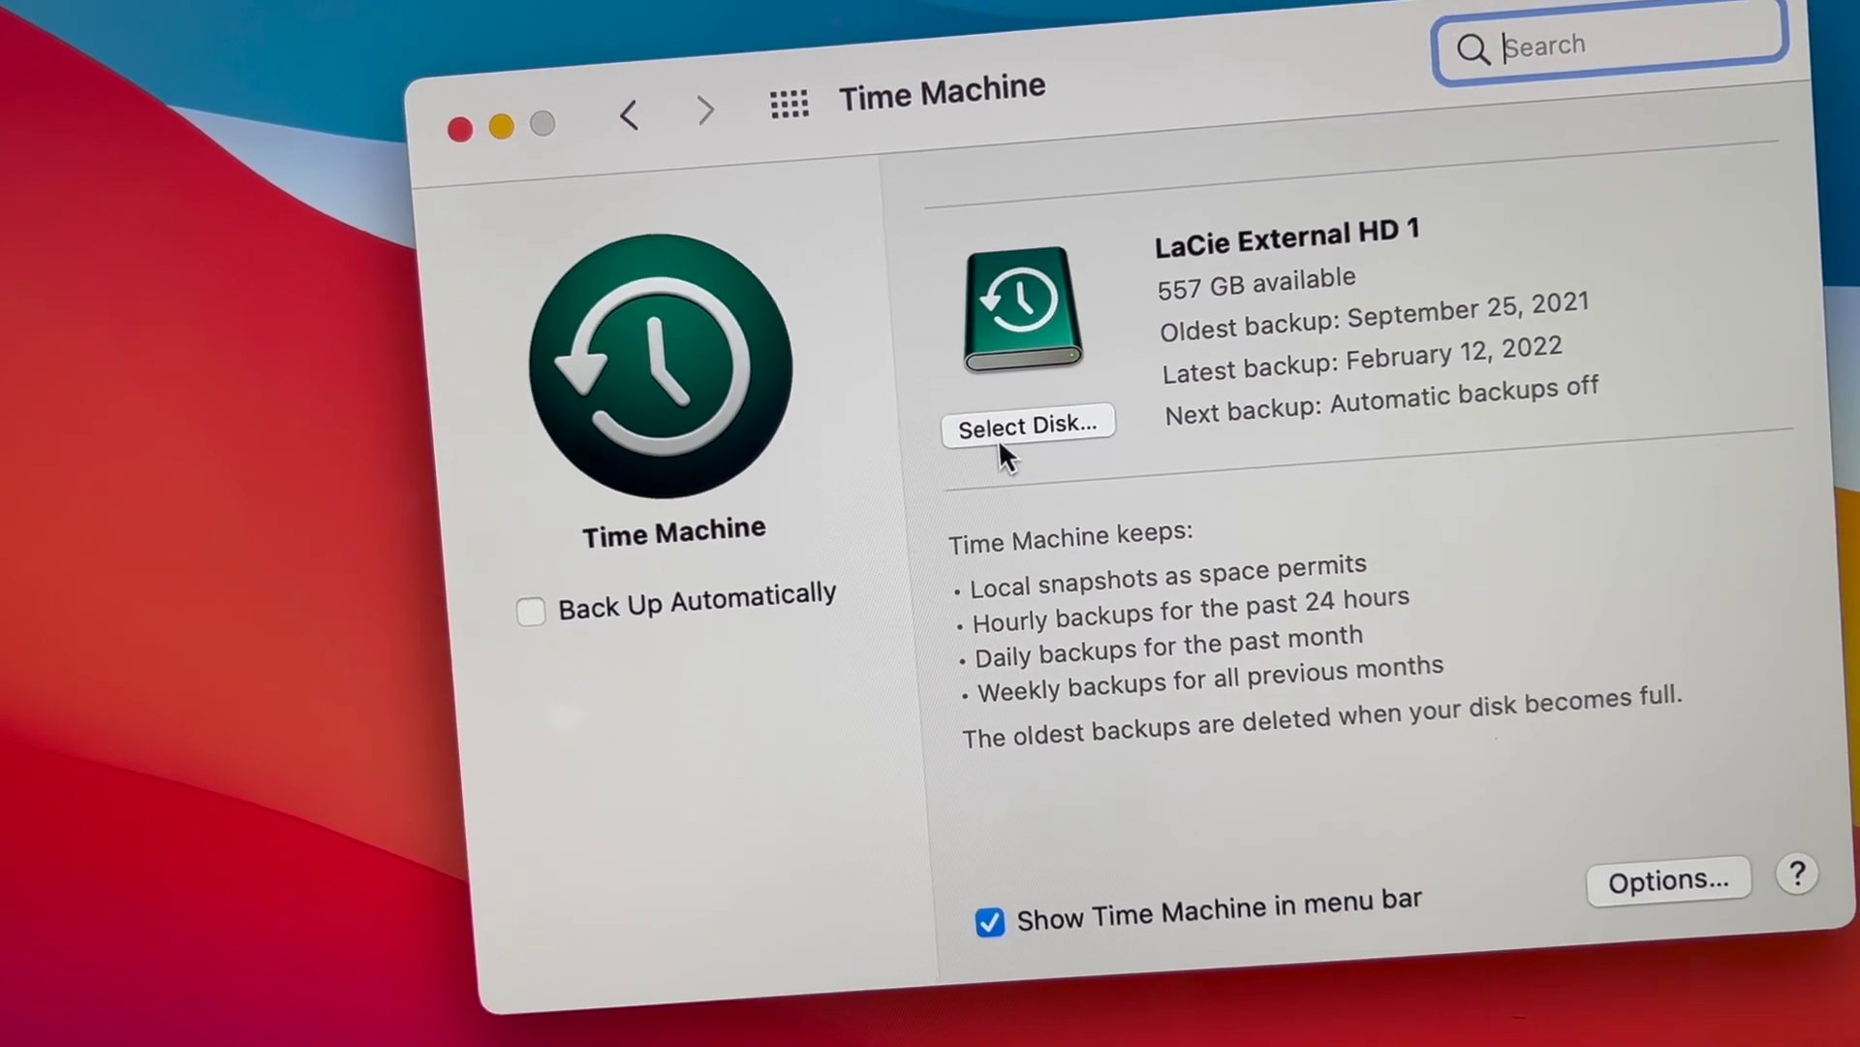
In the Select Disk chooser, pick the 5 TB LaCie drive under Available Disks, encryption unchecked.
left_click(1027, 425)
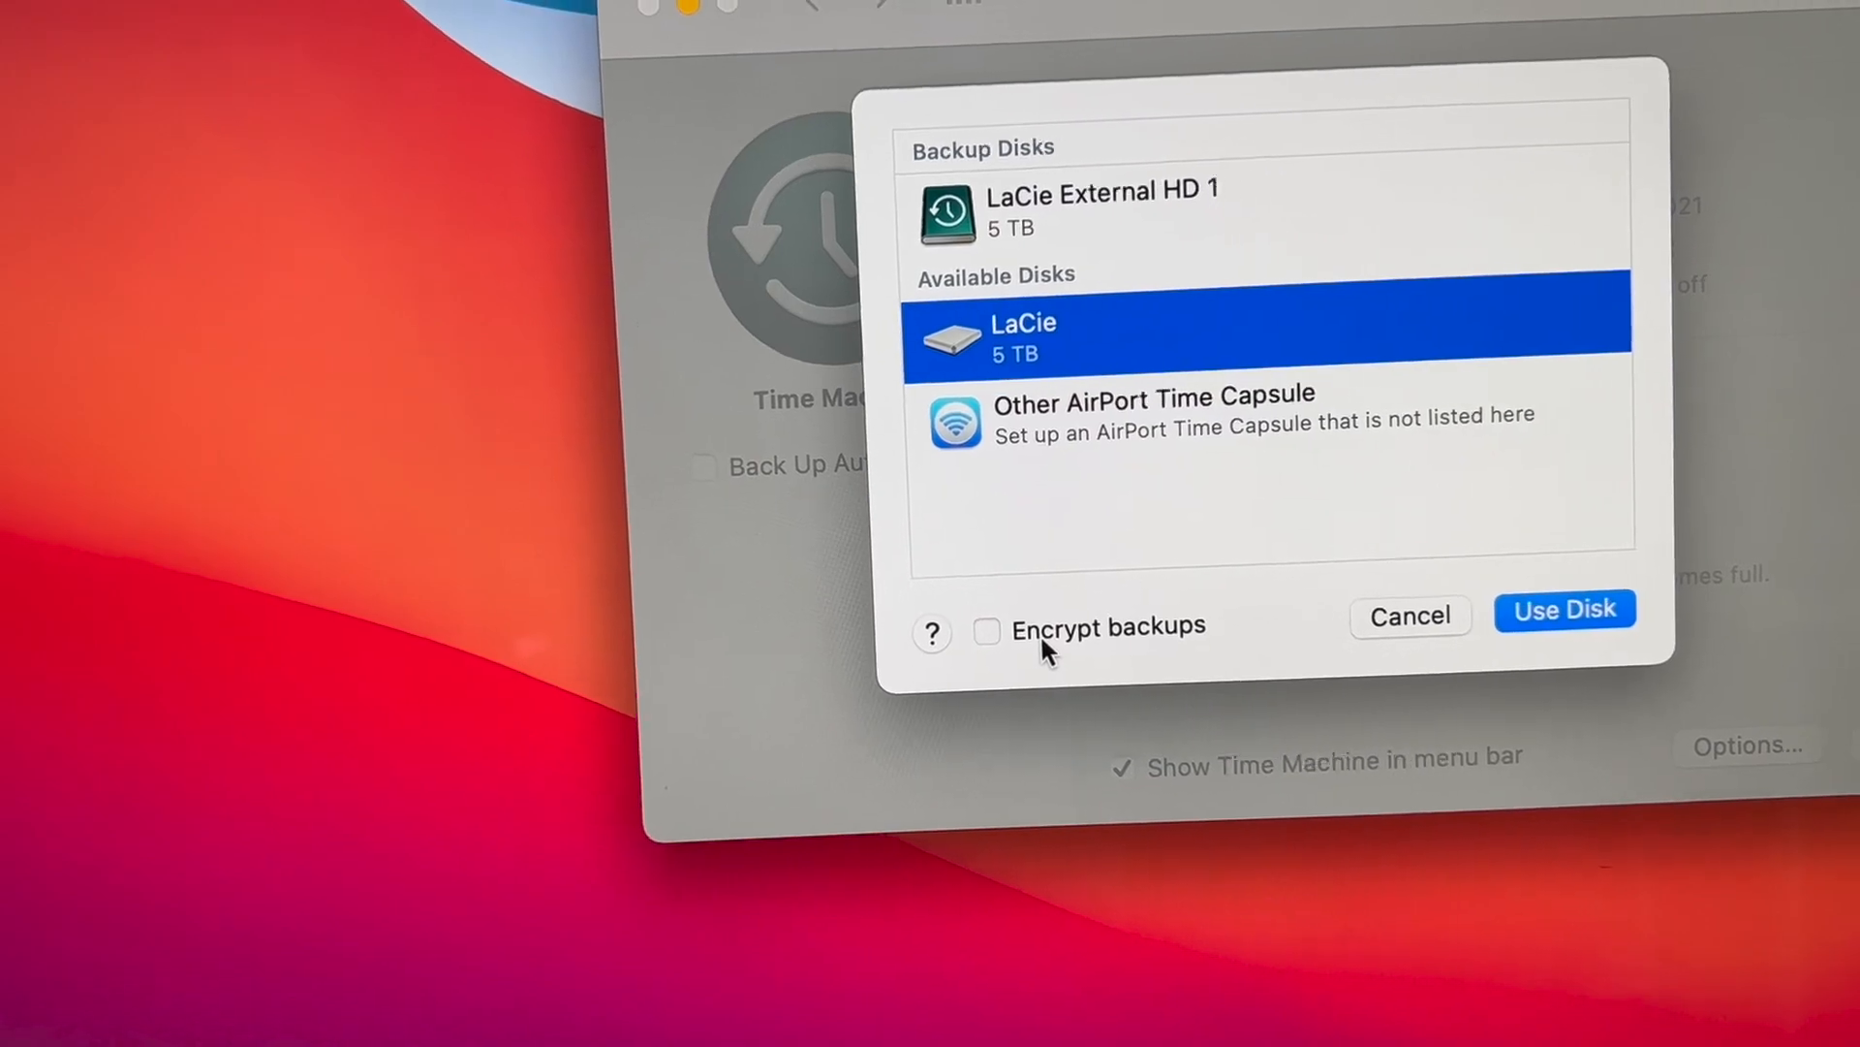
left_click(930, 632)
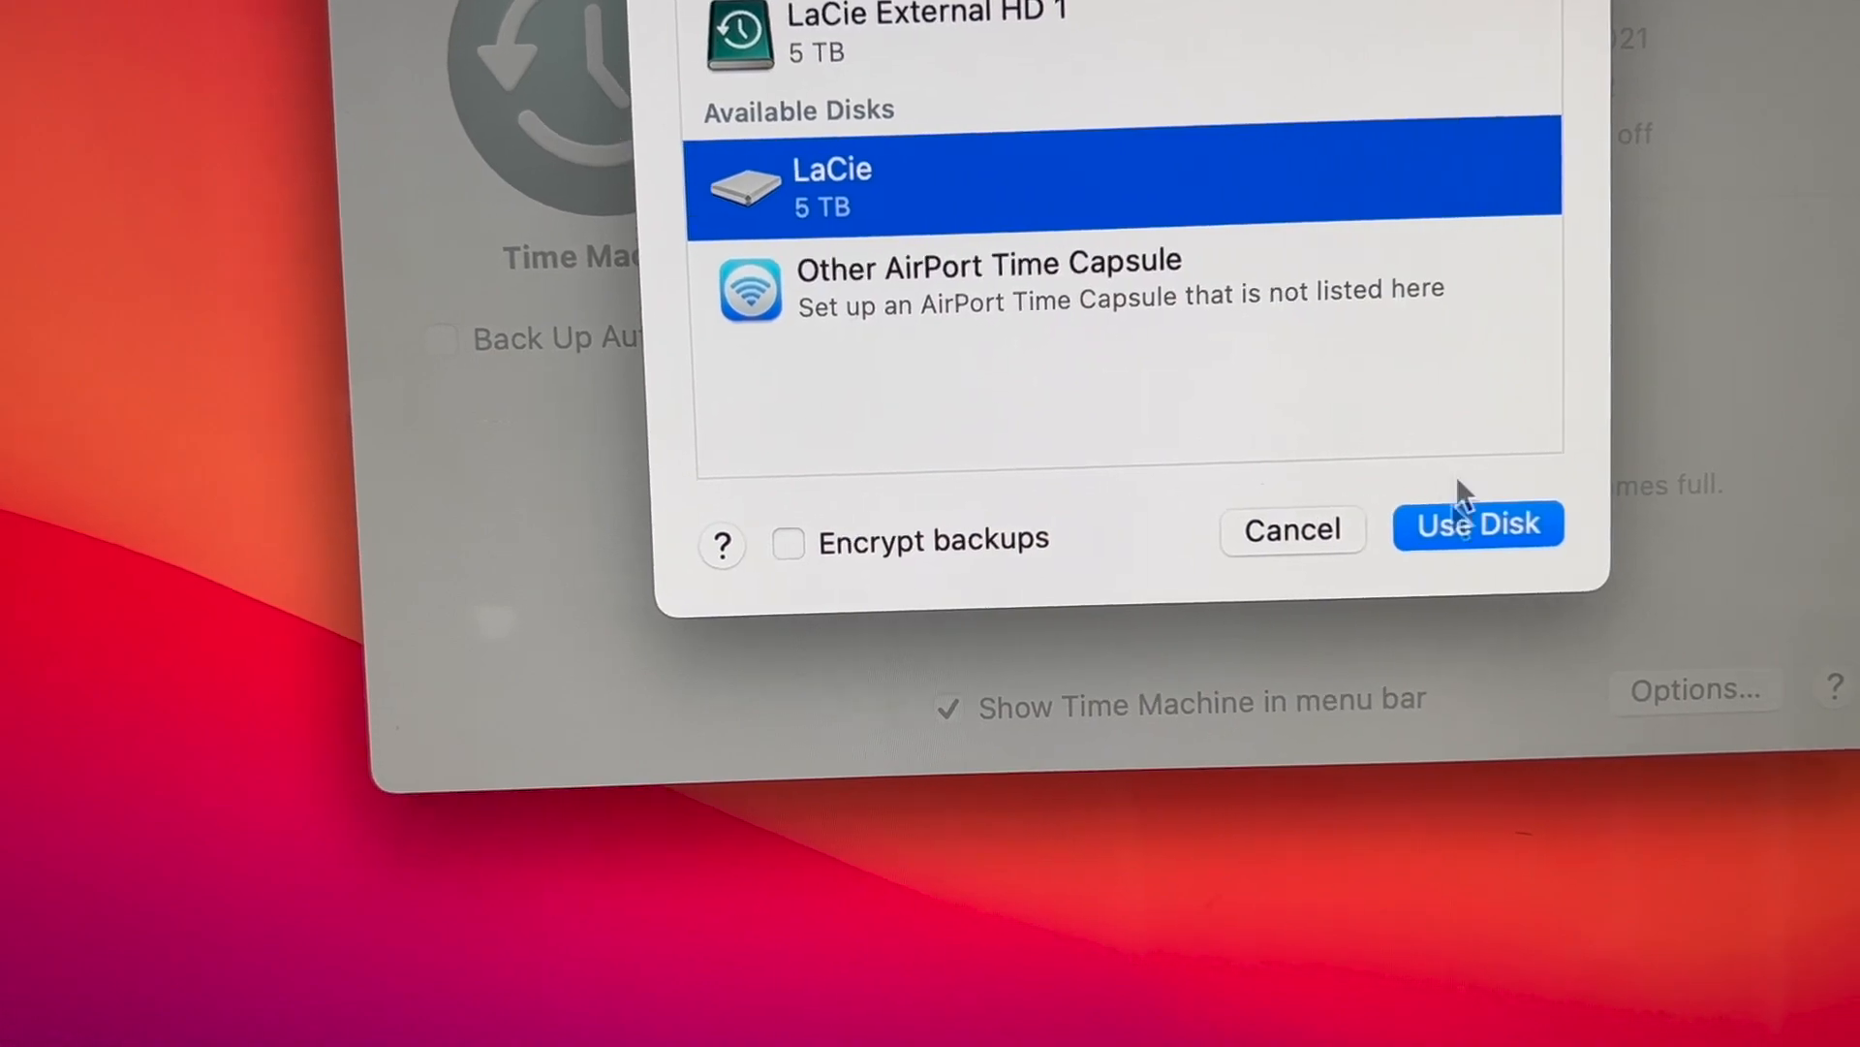
Use LaCie as a backup disk and choose Use Both, prompting the request to erase LaCie.
left_click(1477, 525)
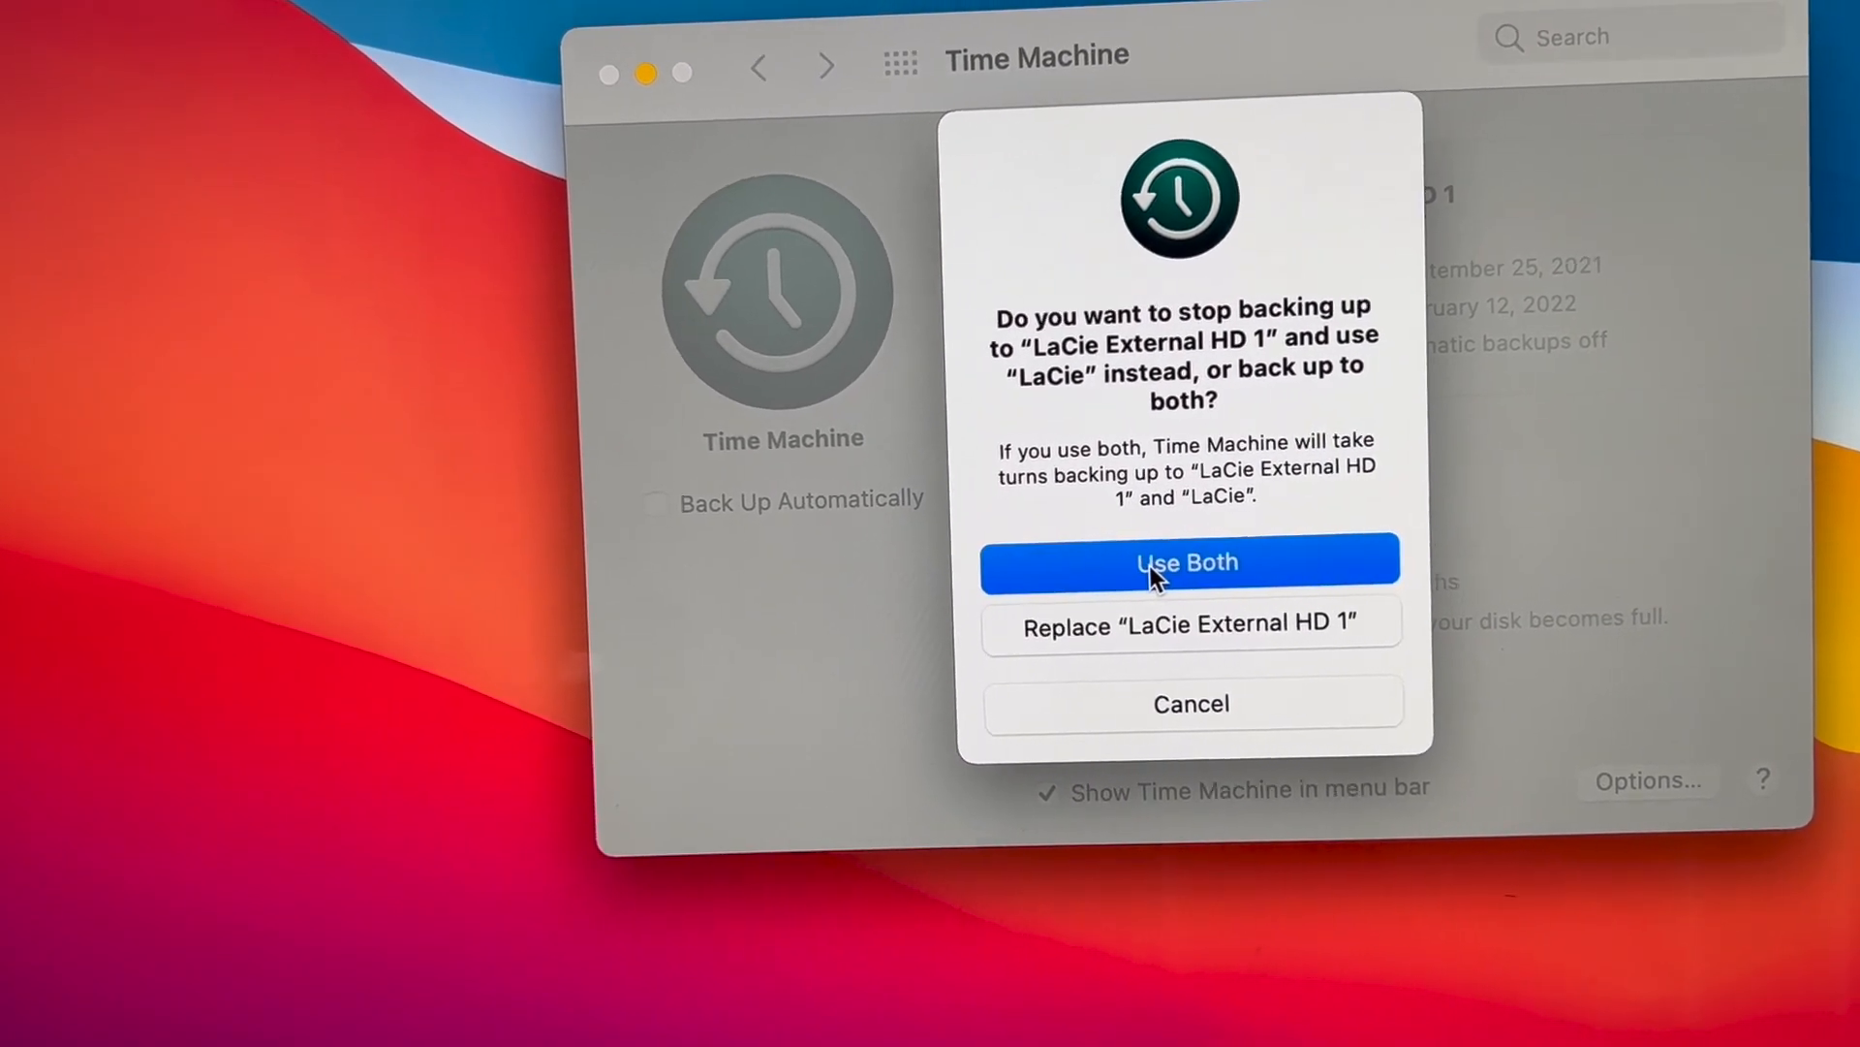
left_click(1186, 562)
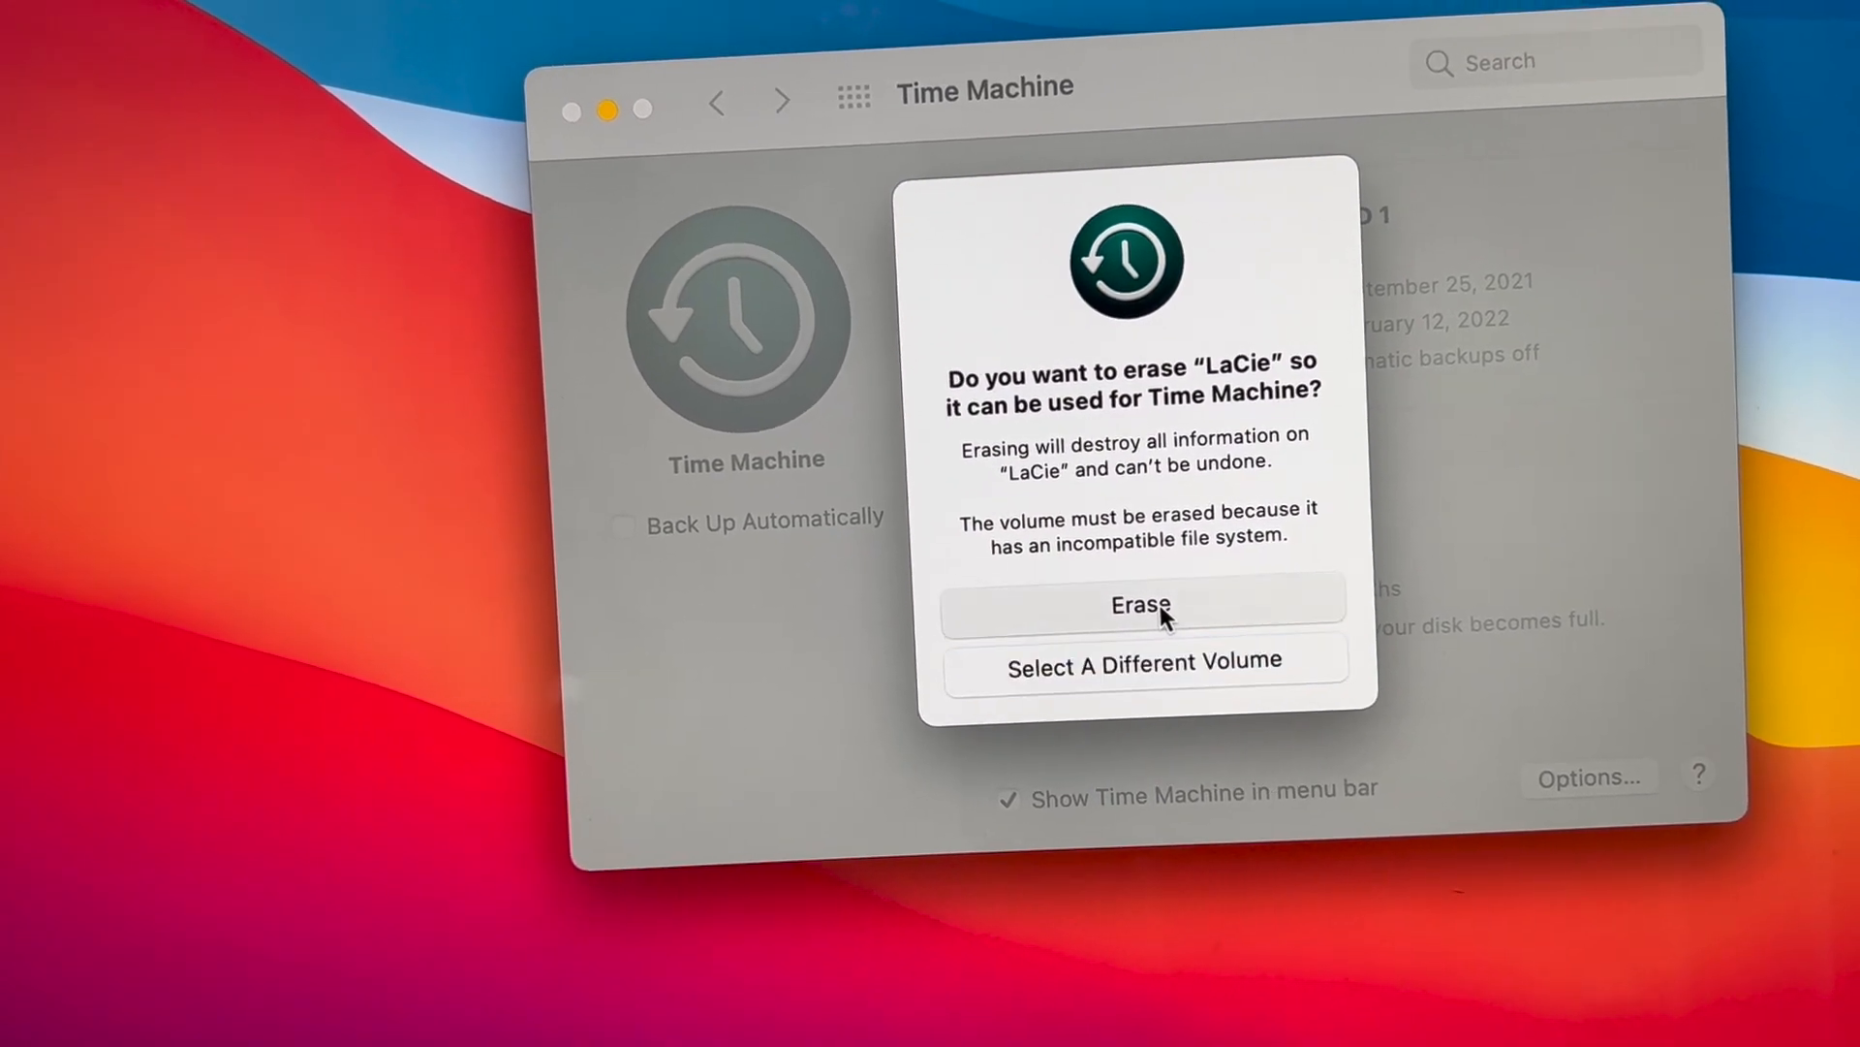
left_click(1140, 604)
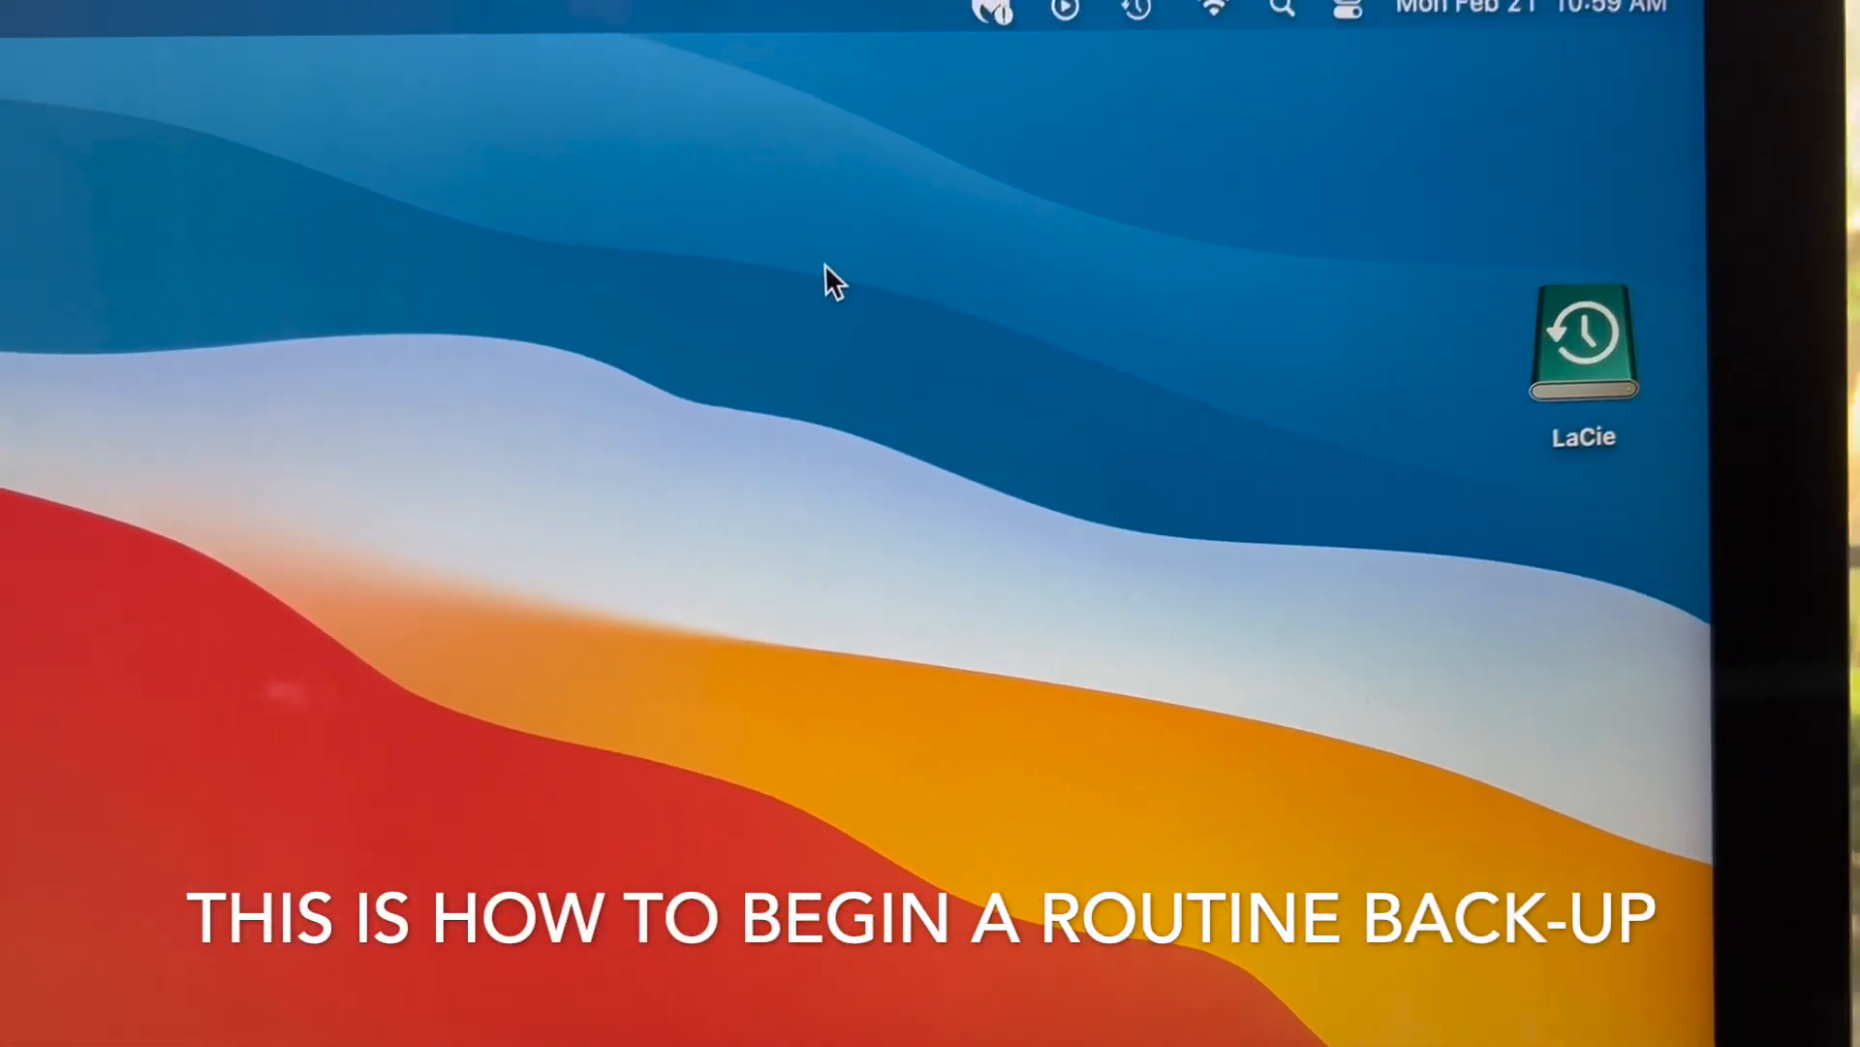
Start an immediate backup with Back Up Now from the Time Machine menu bar icon.
left_click(1135, 176)
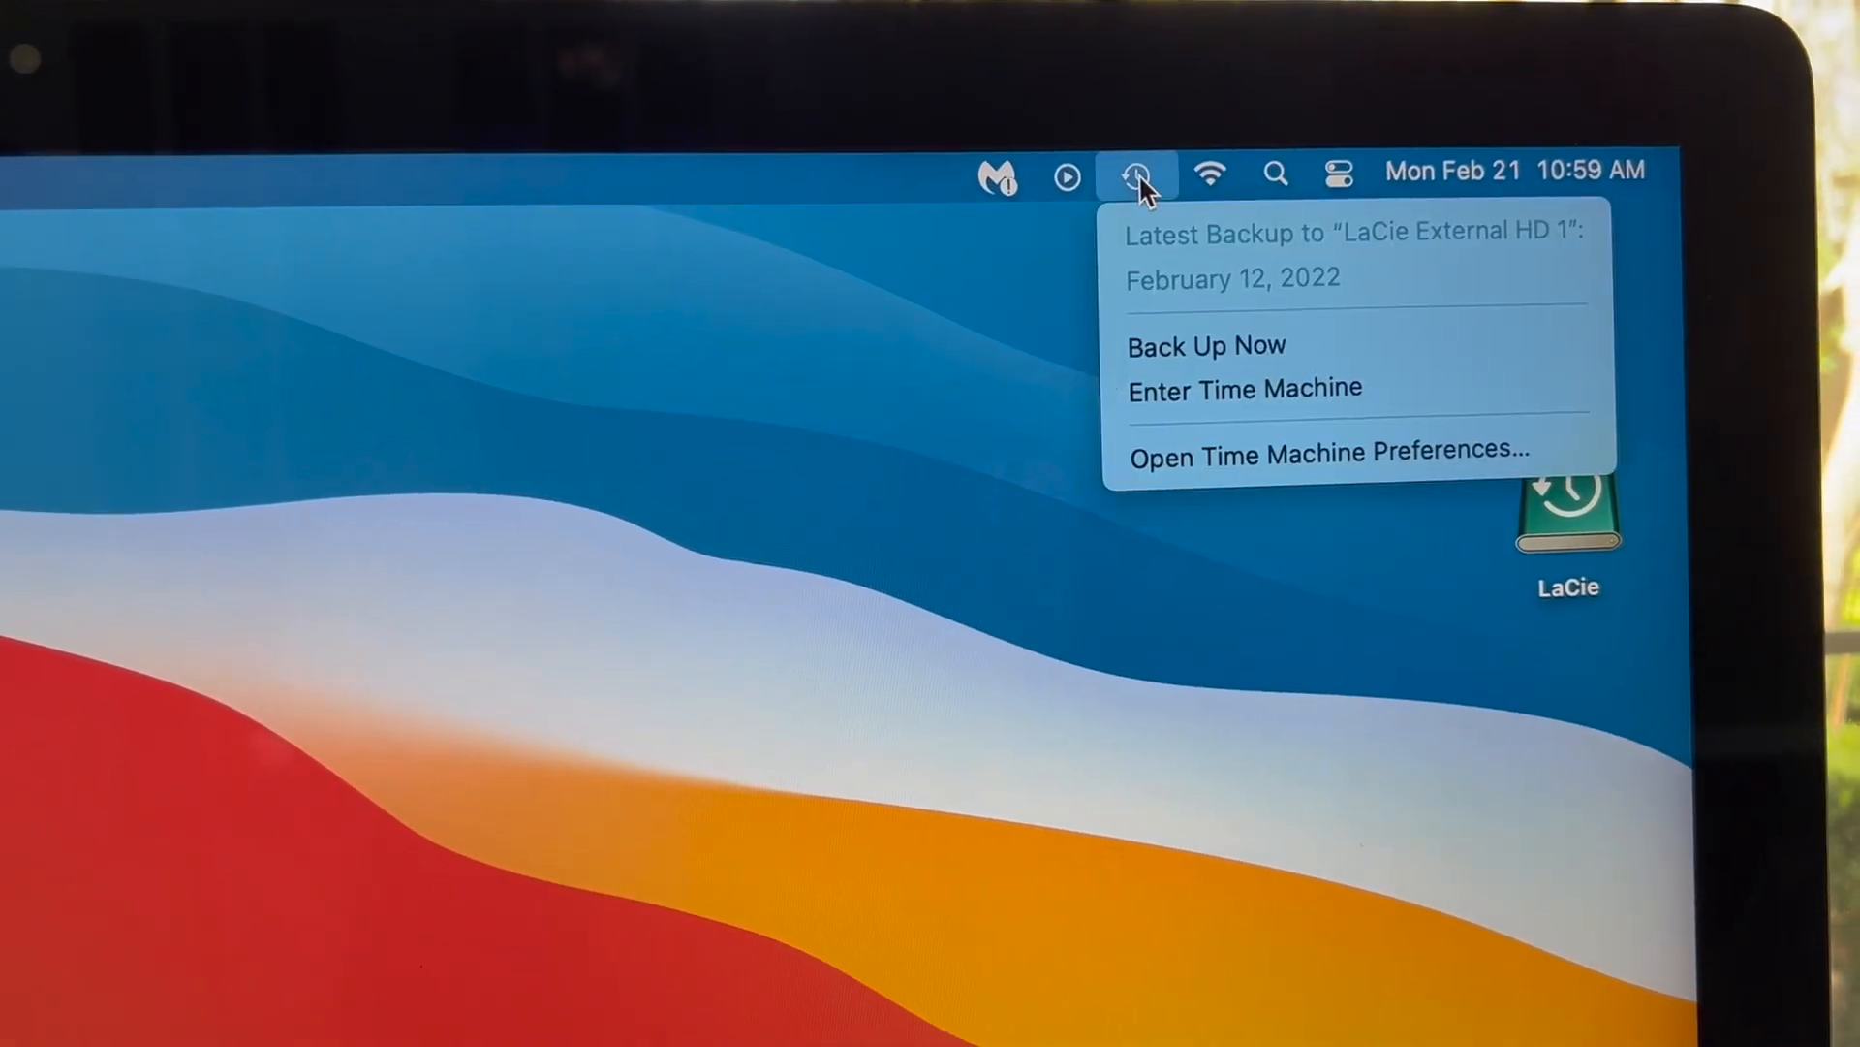
mouse_move(1128, 326)
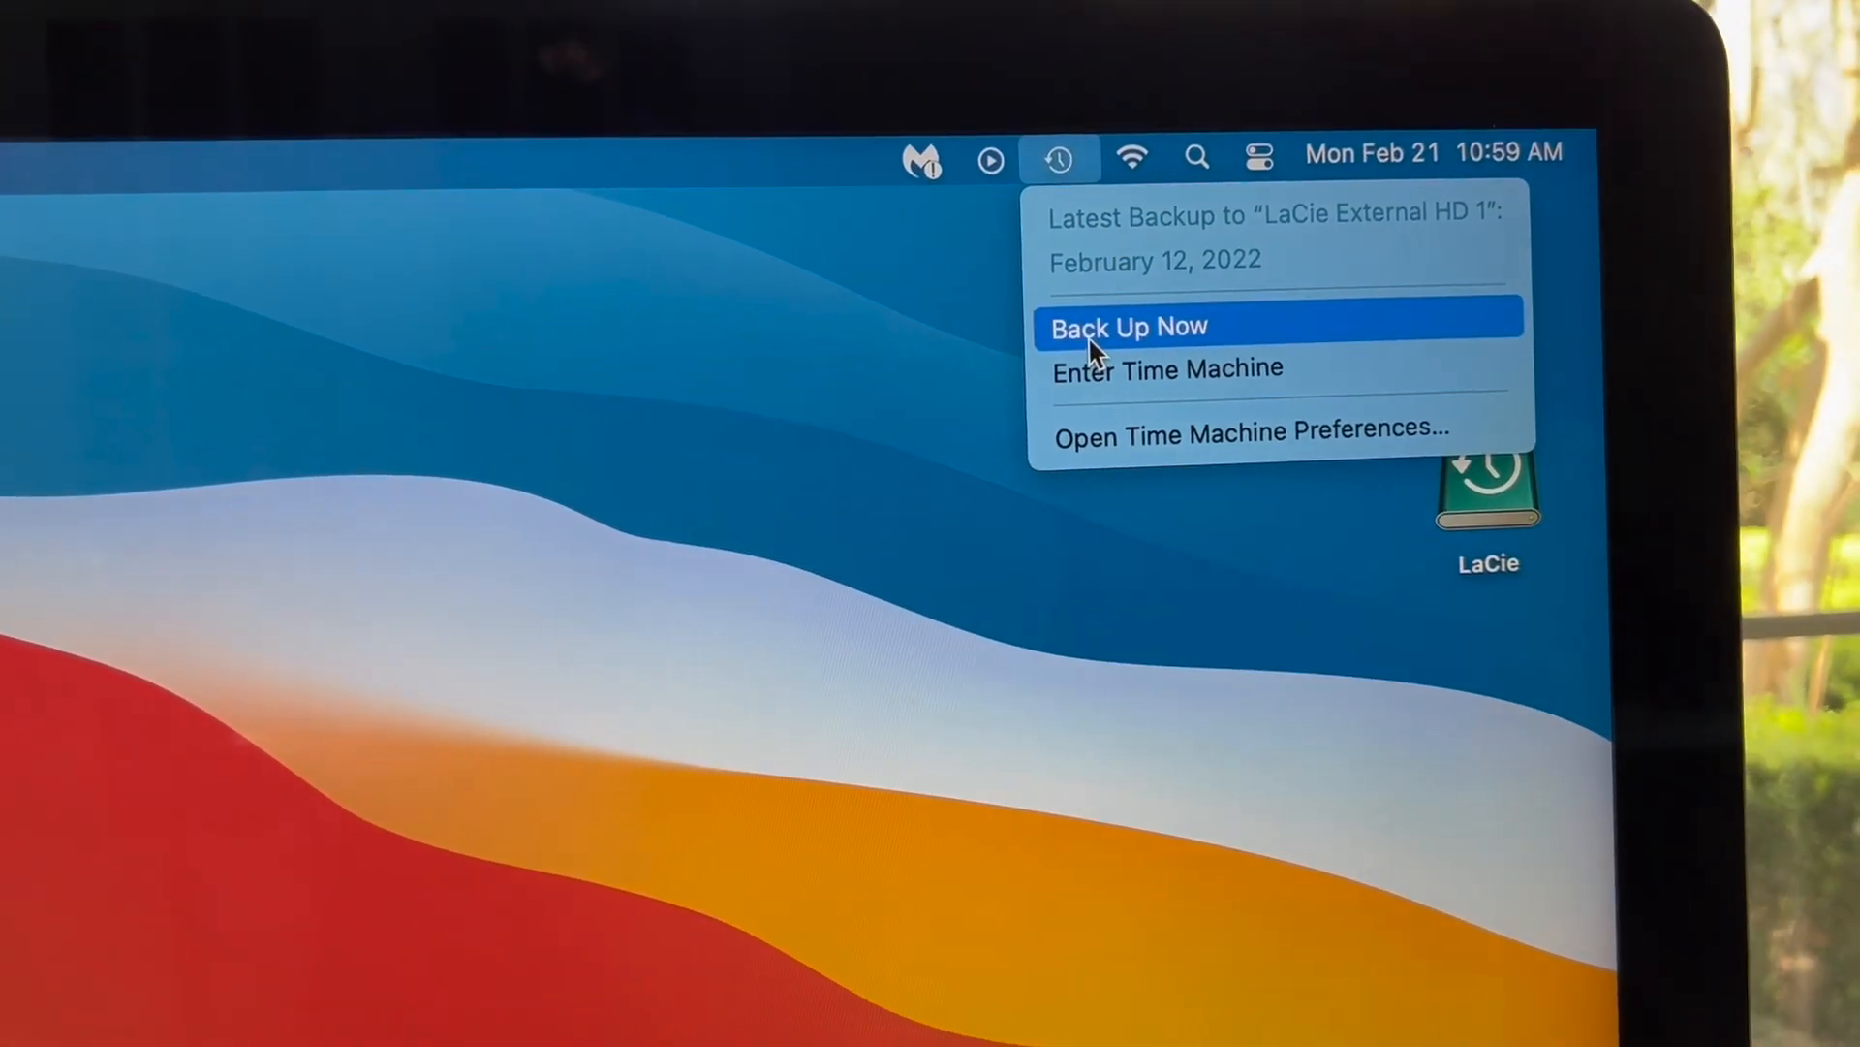
left_click(1128, 325)
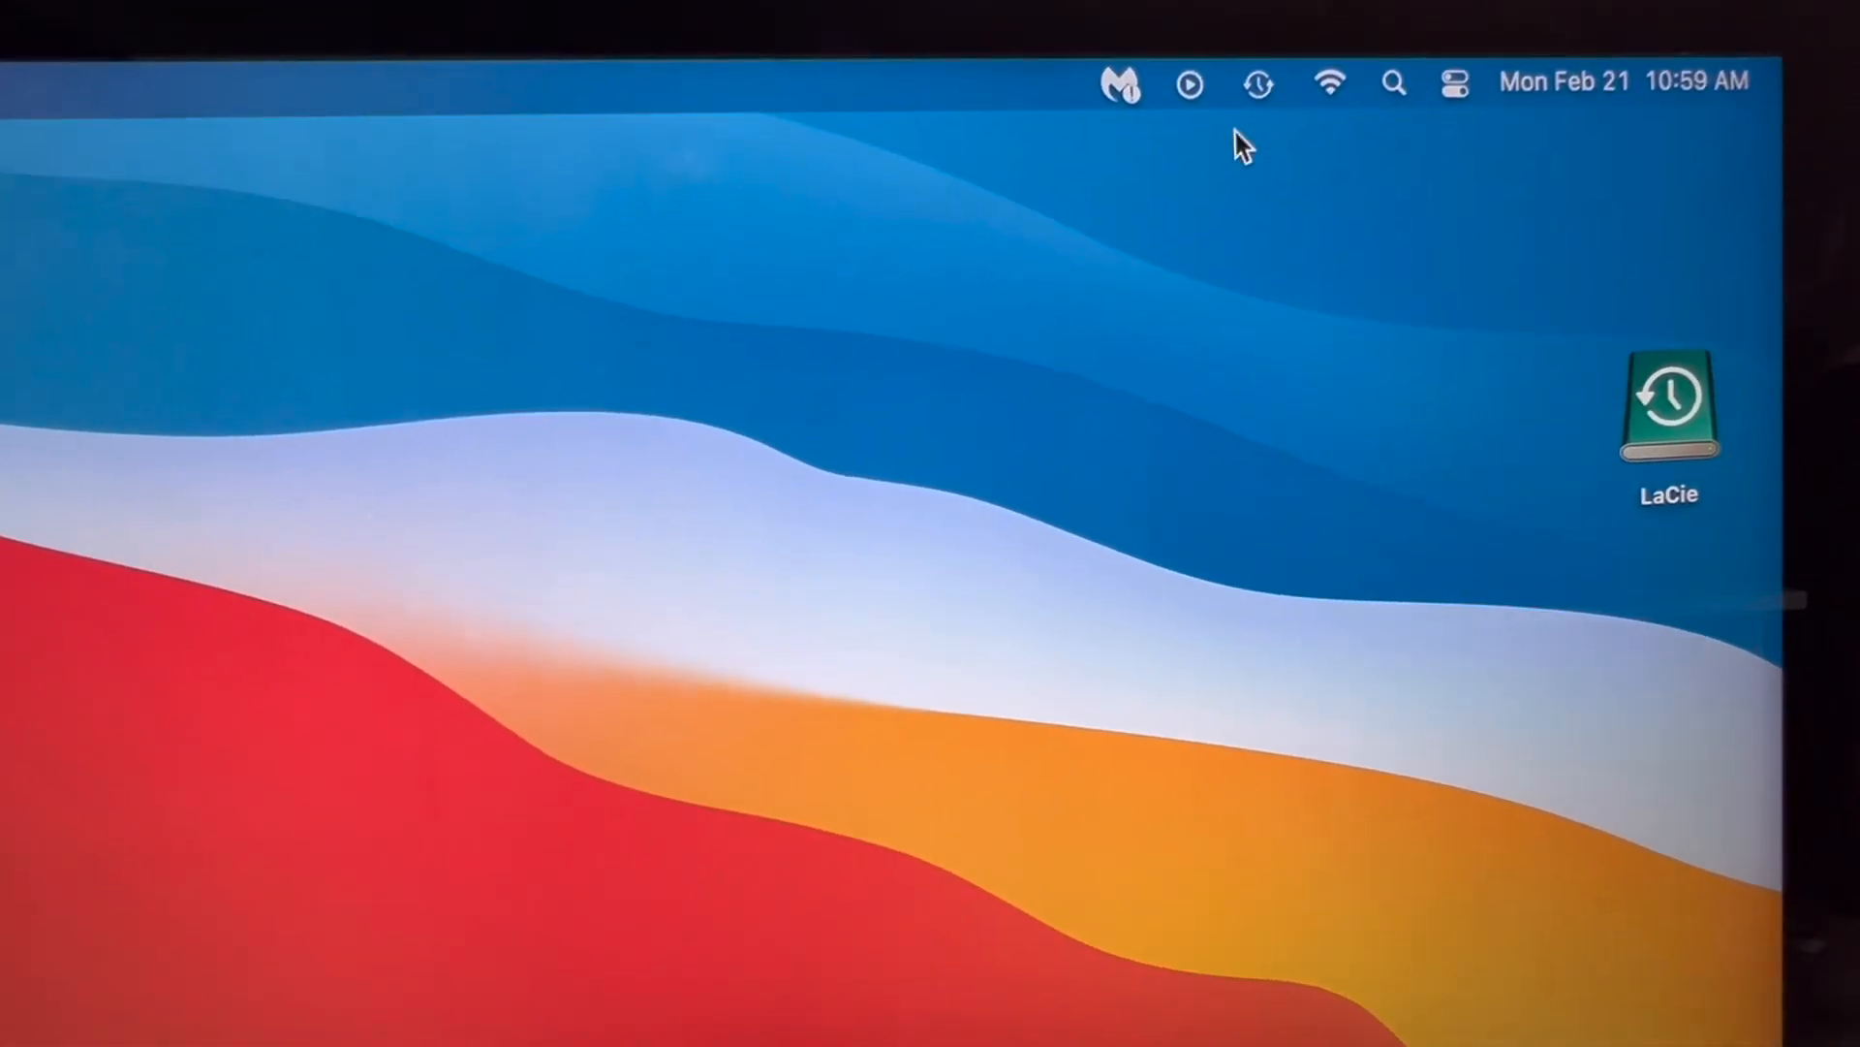
Return to Time Machine preferences from the menu bar while LaCie is backing up.
left_click(1256, 83)
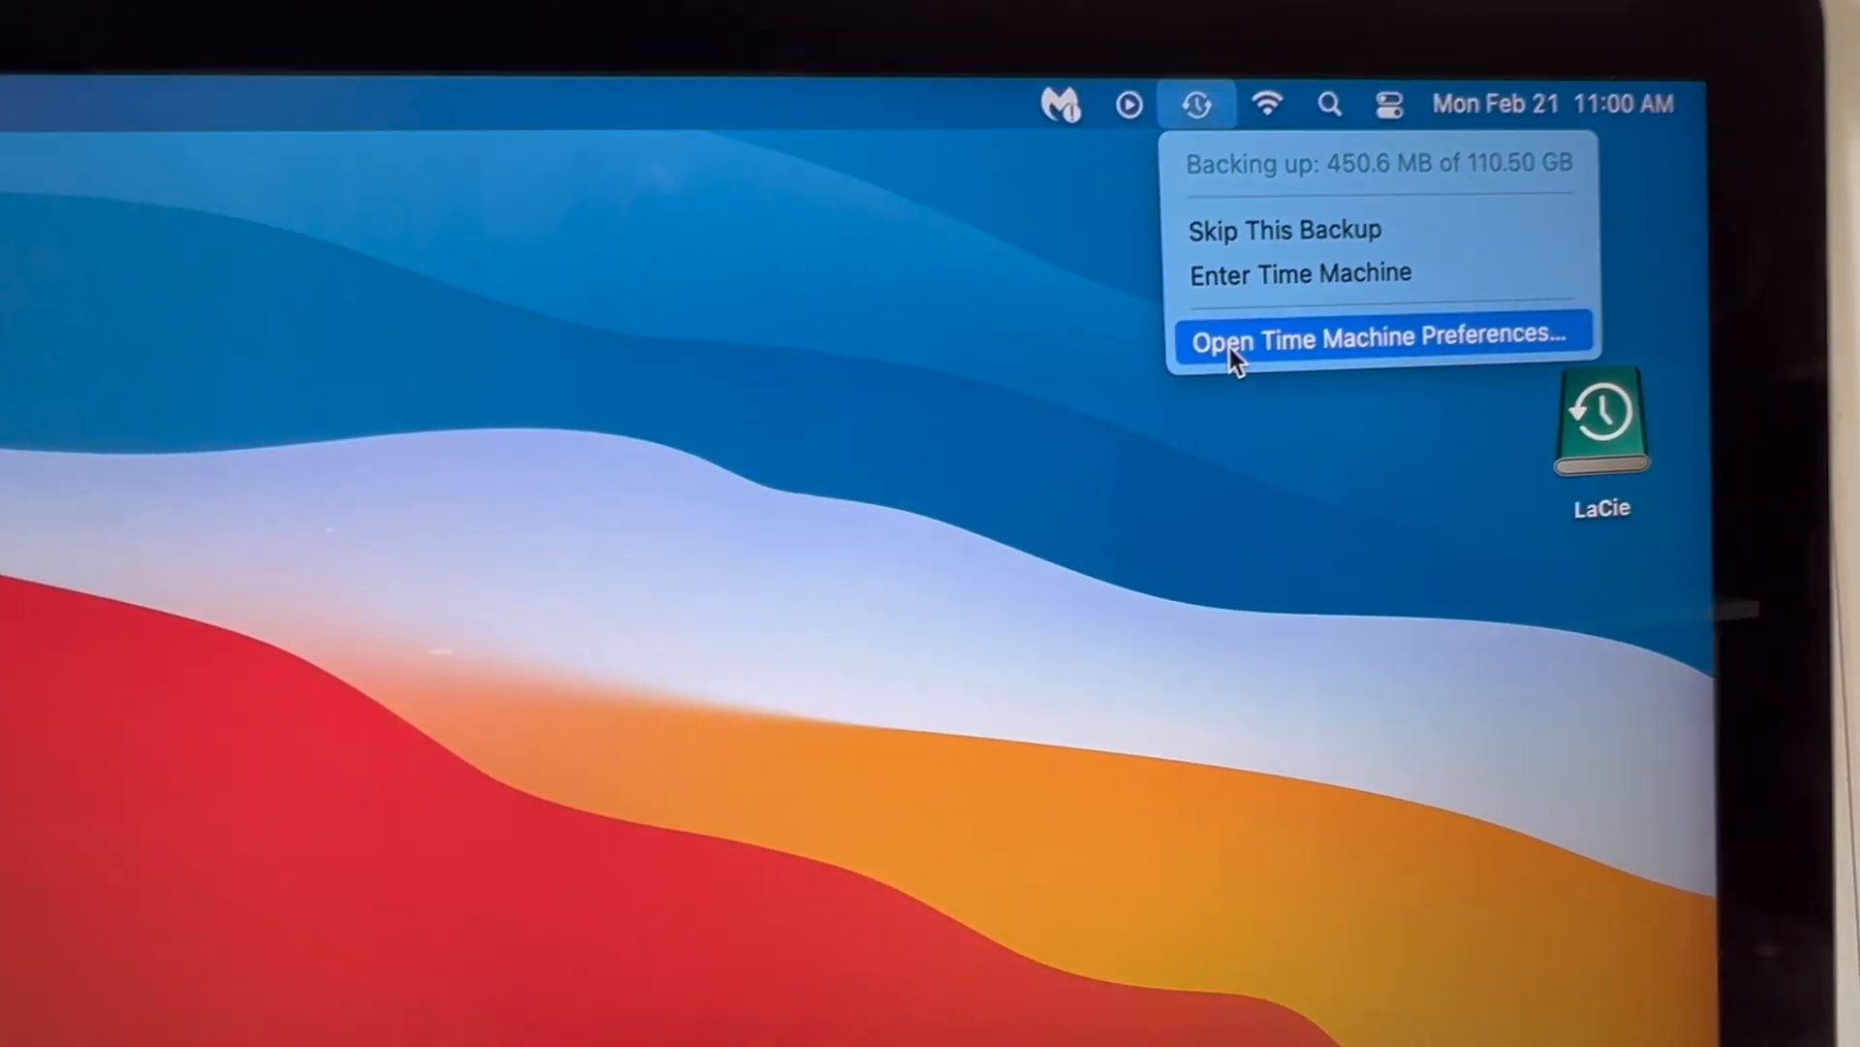
left_click(1380, 337)
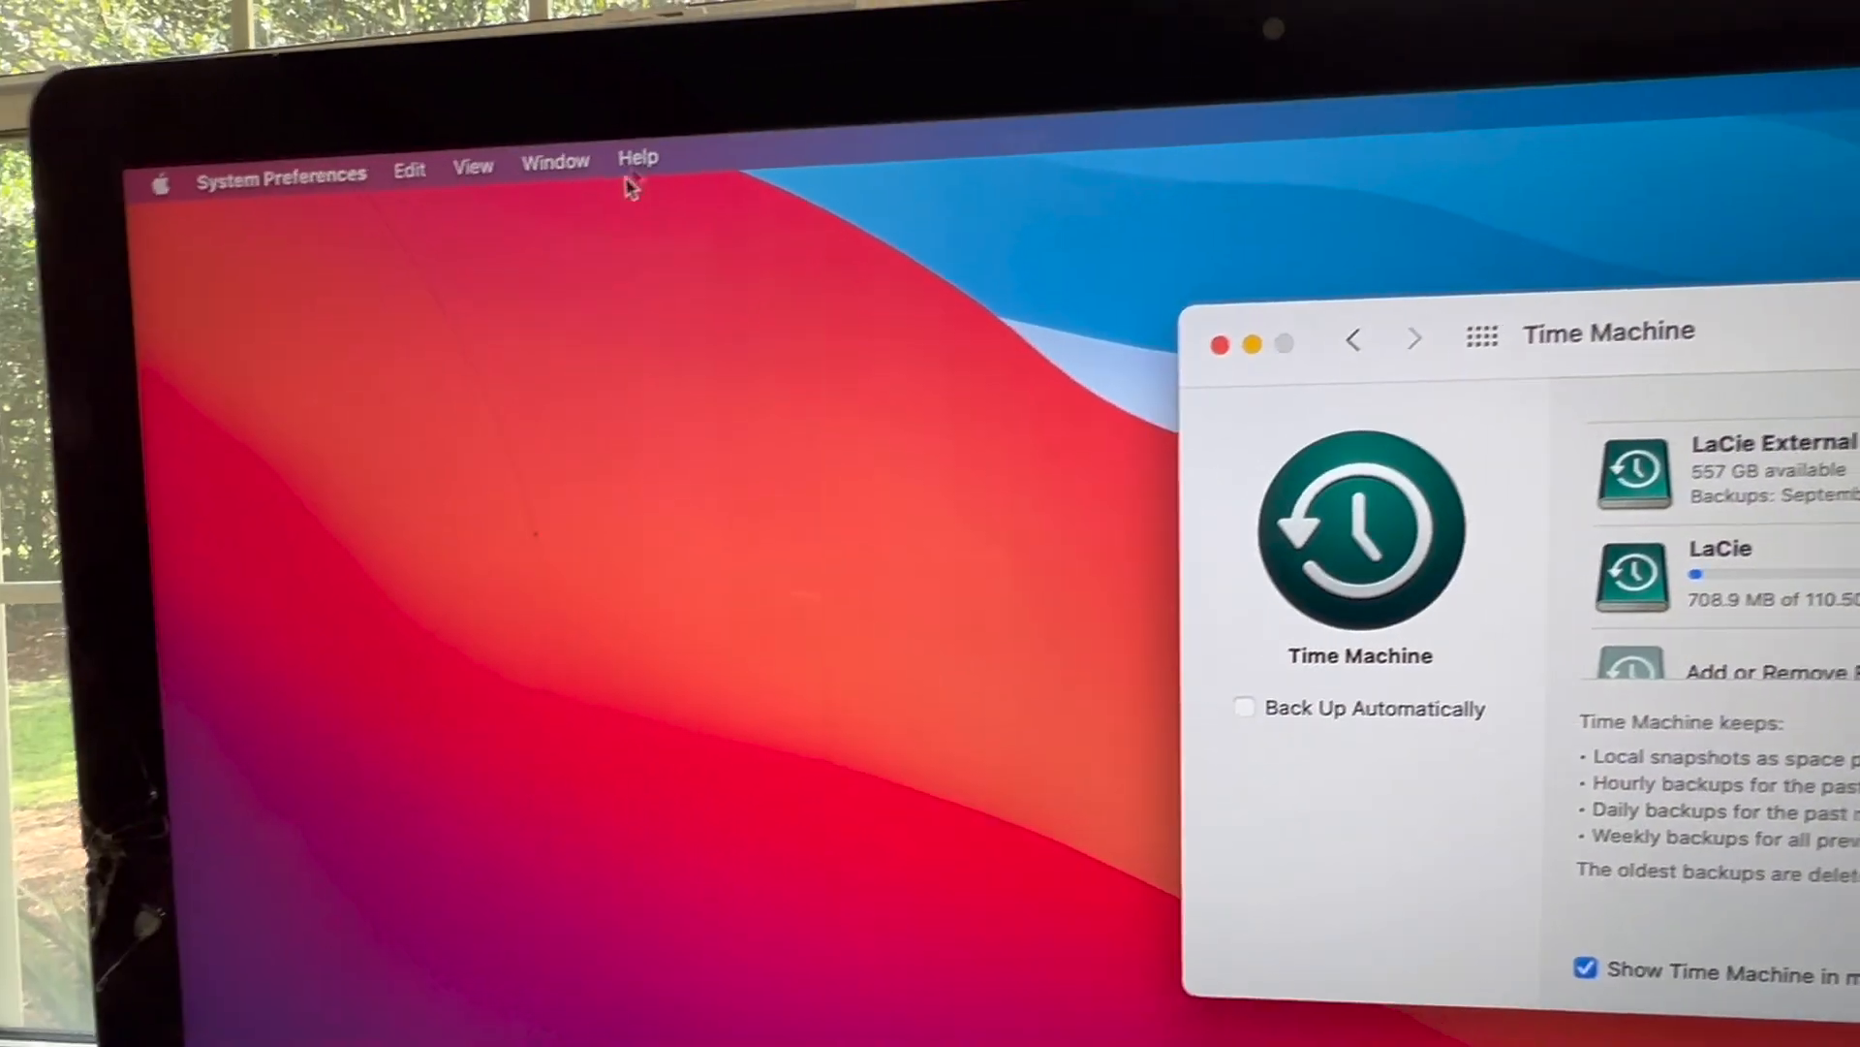
Peek at the Apple menu, dismiss it, and wait until the LaCie backup completes at 11:29 AM.
left_click(161, 182)
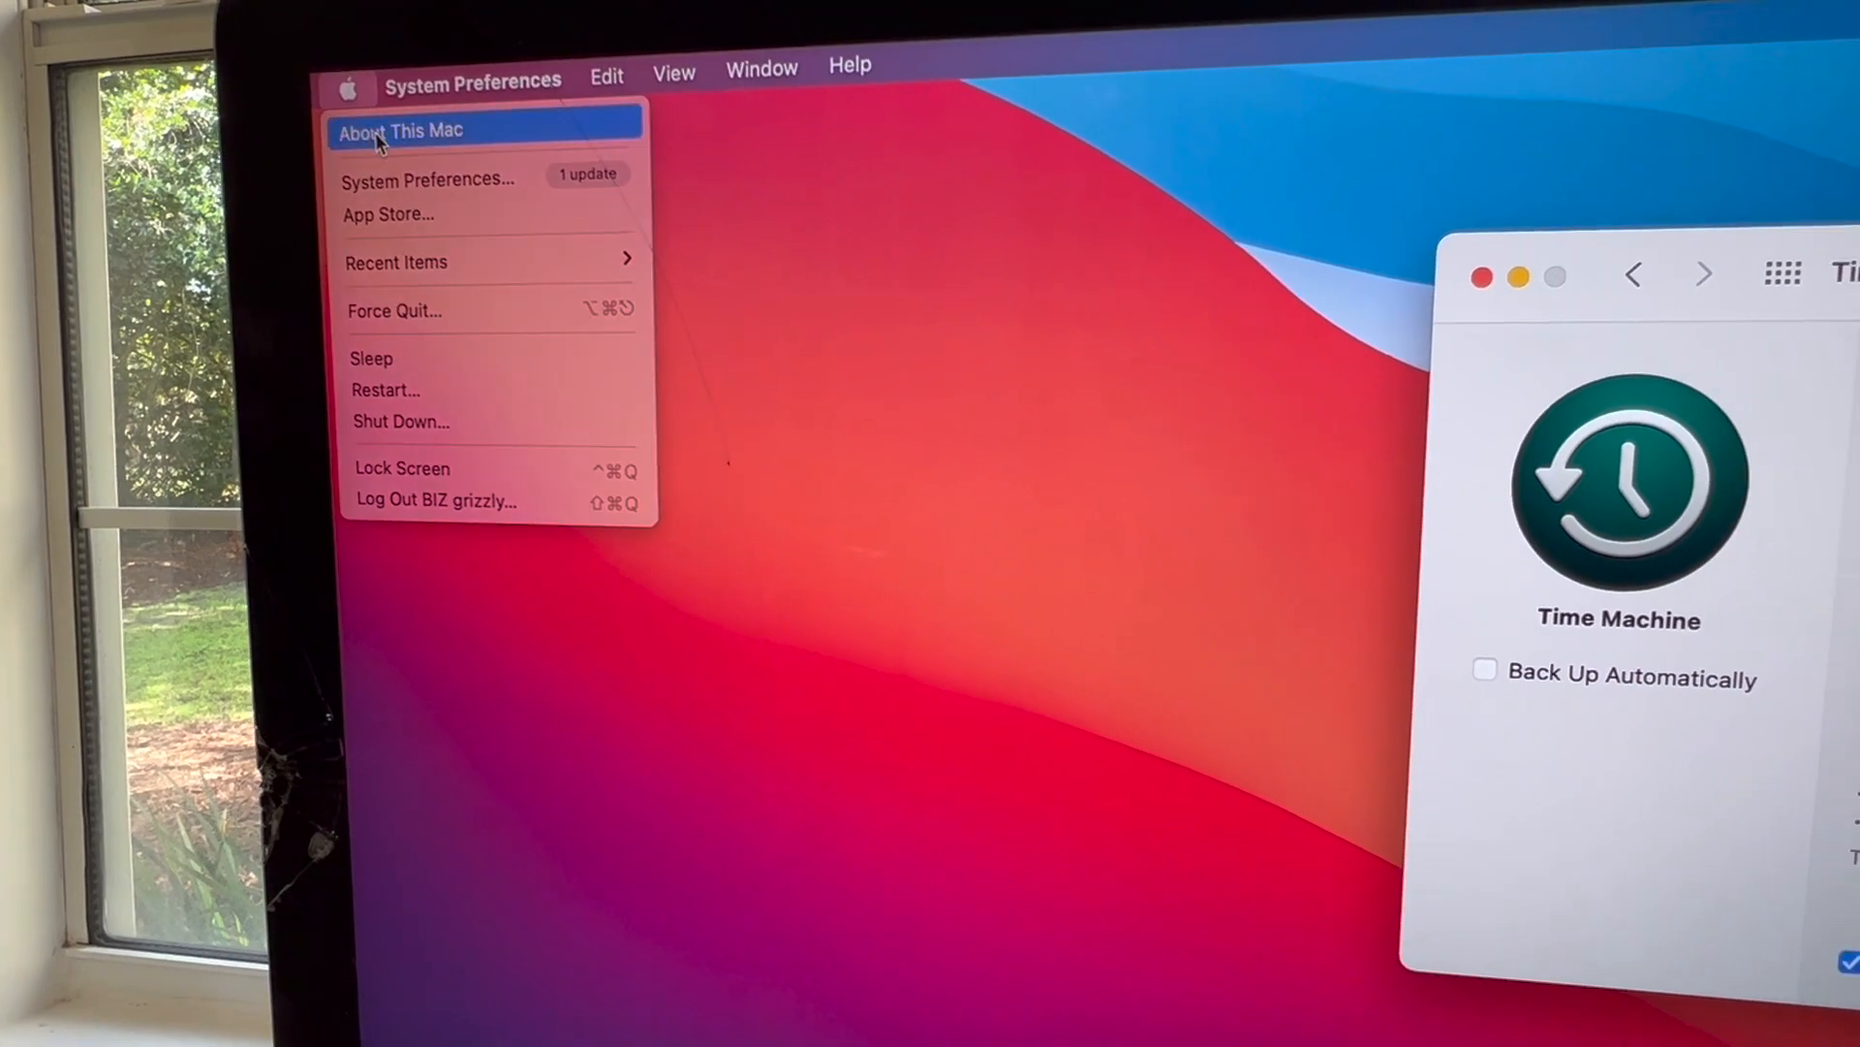
left_click(400, 130)
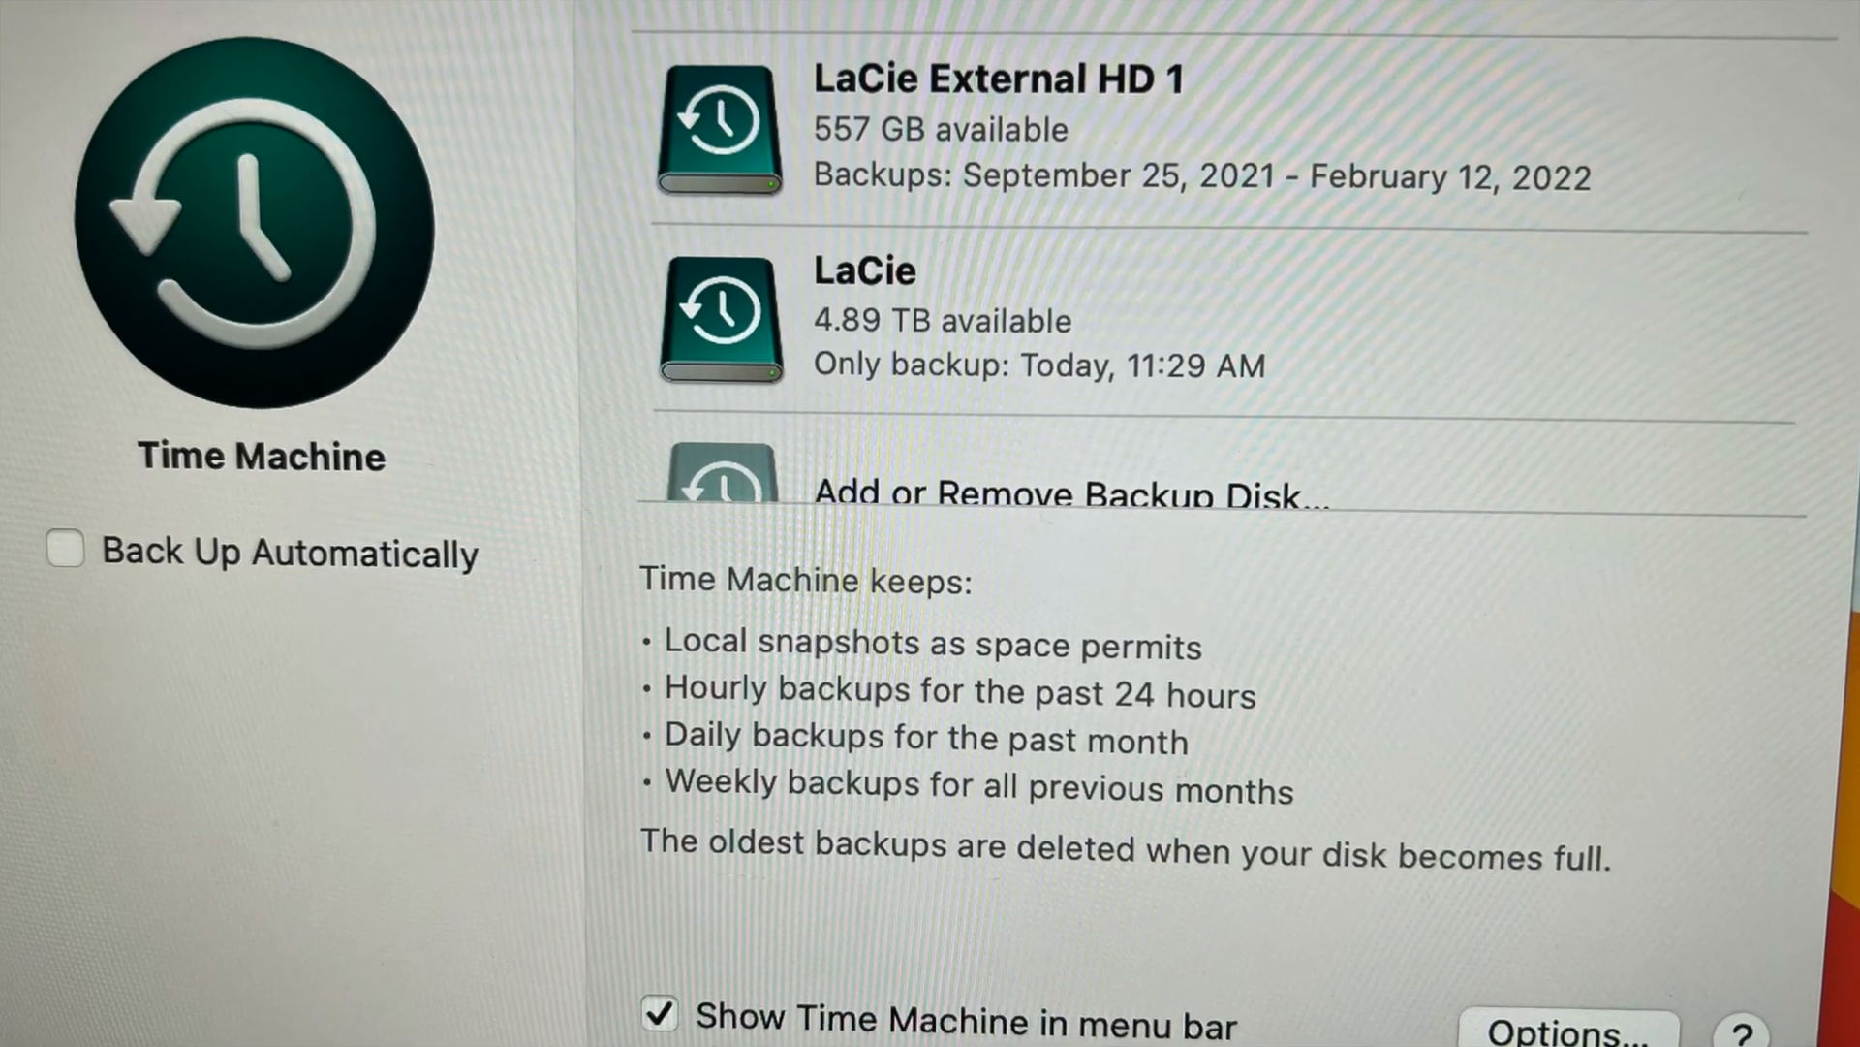
scroll("down", 3)
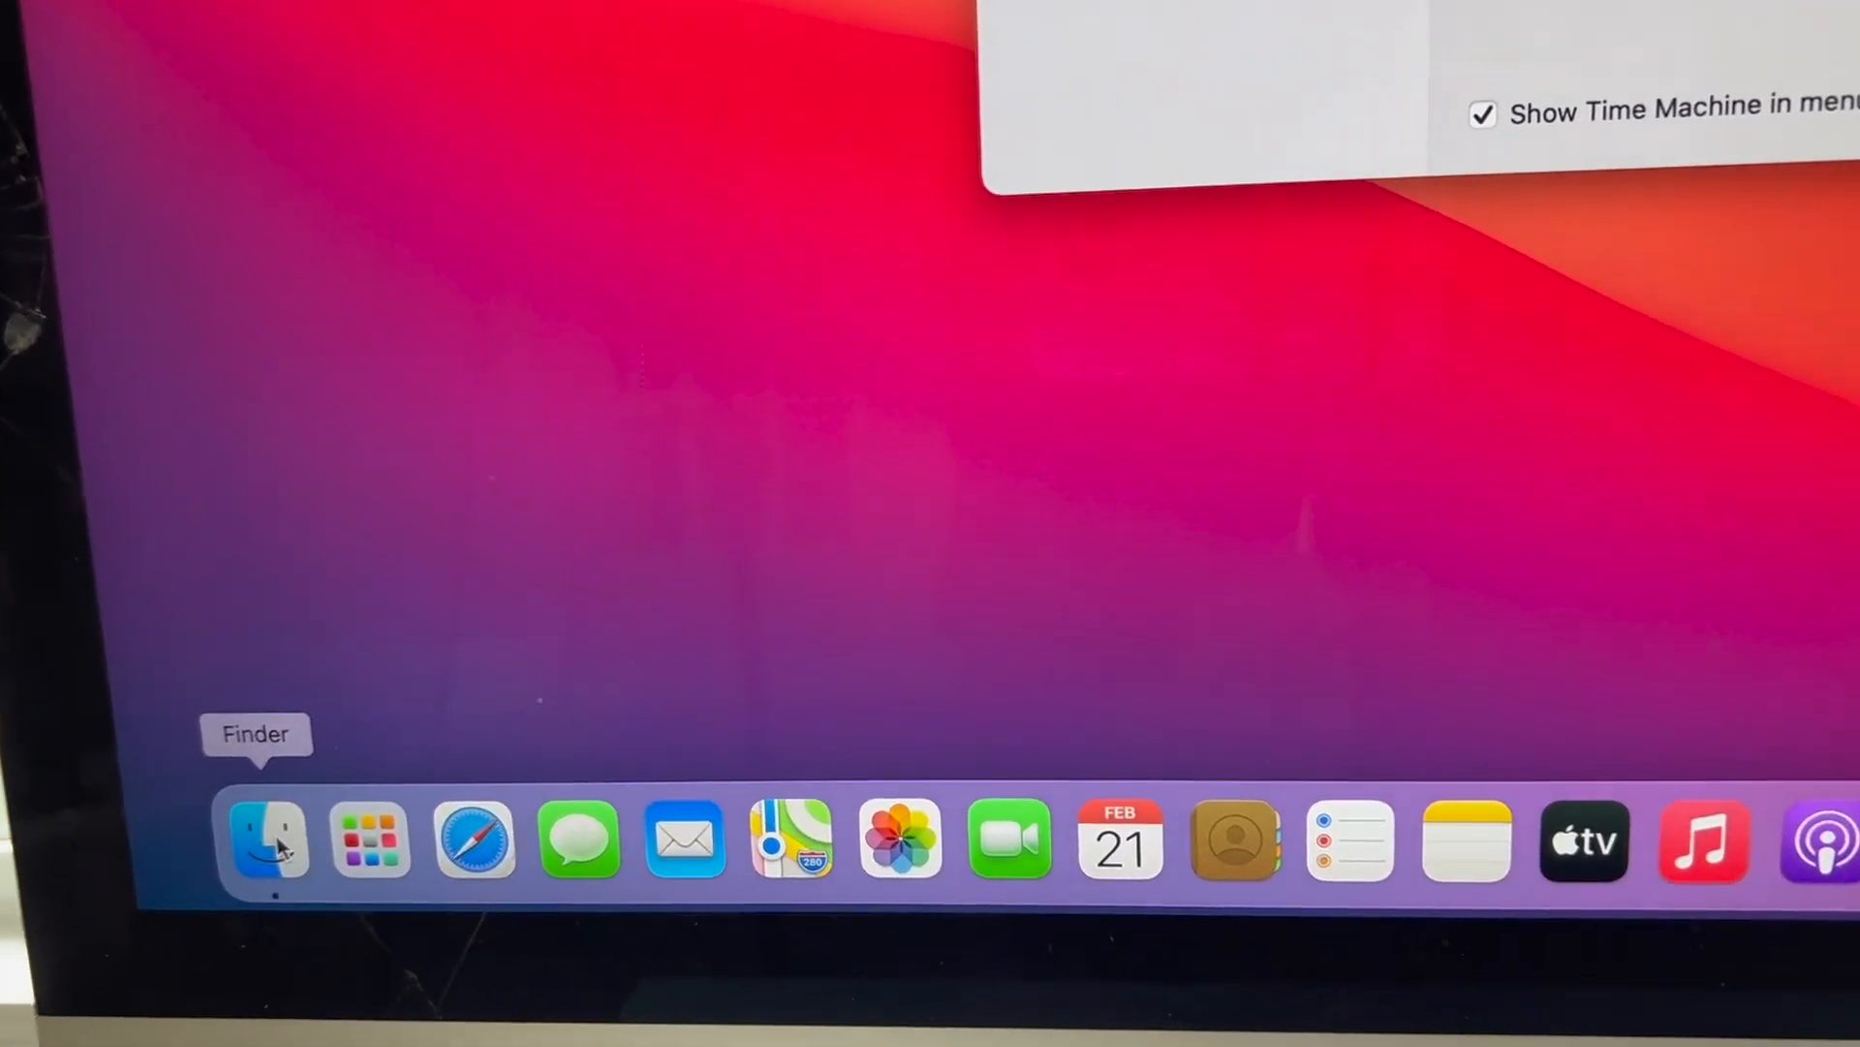
left_click(266, 839)
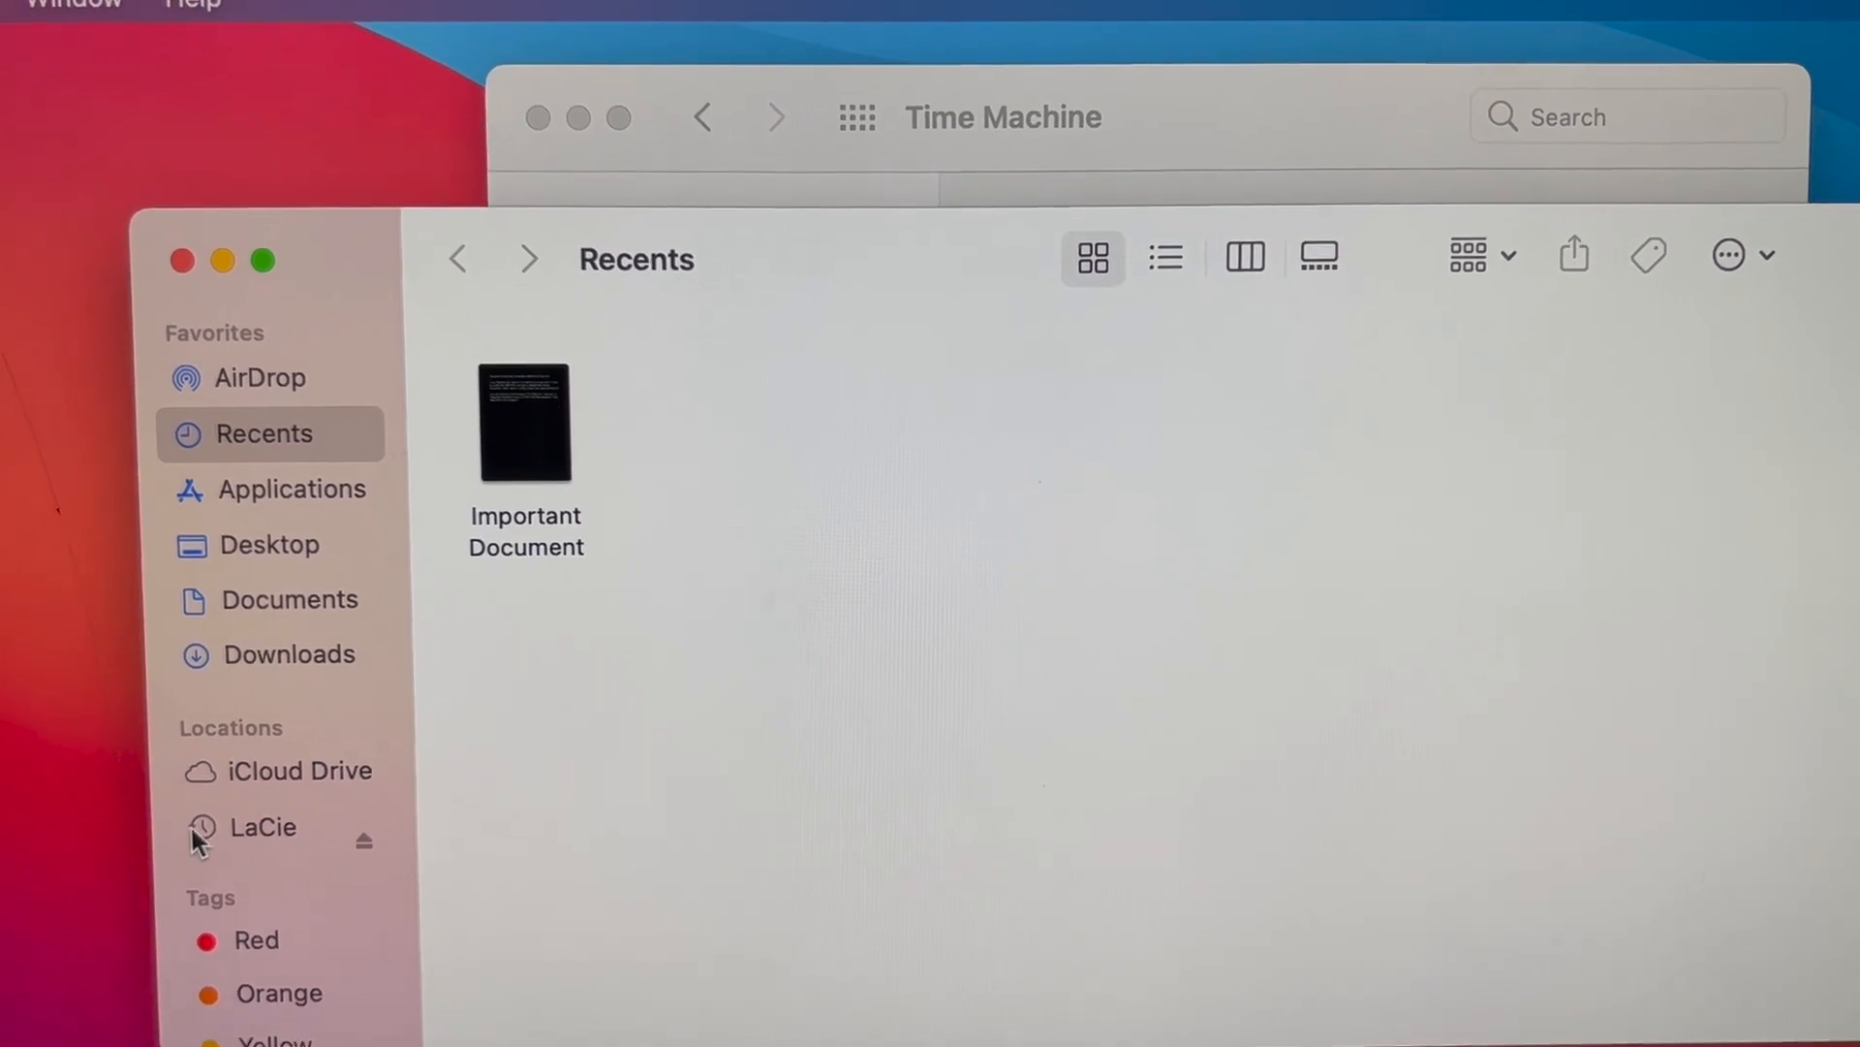
left_click(257, 826)
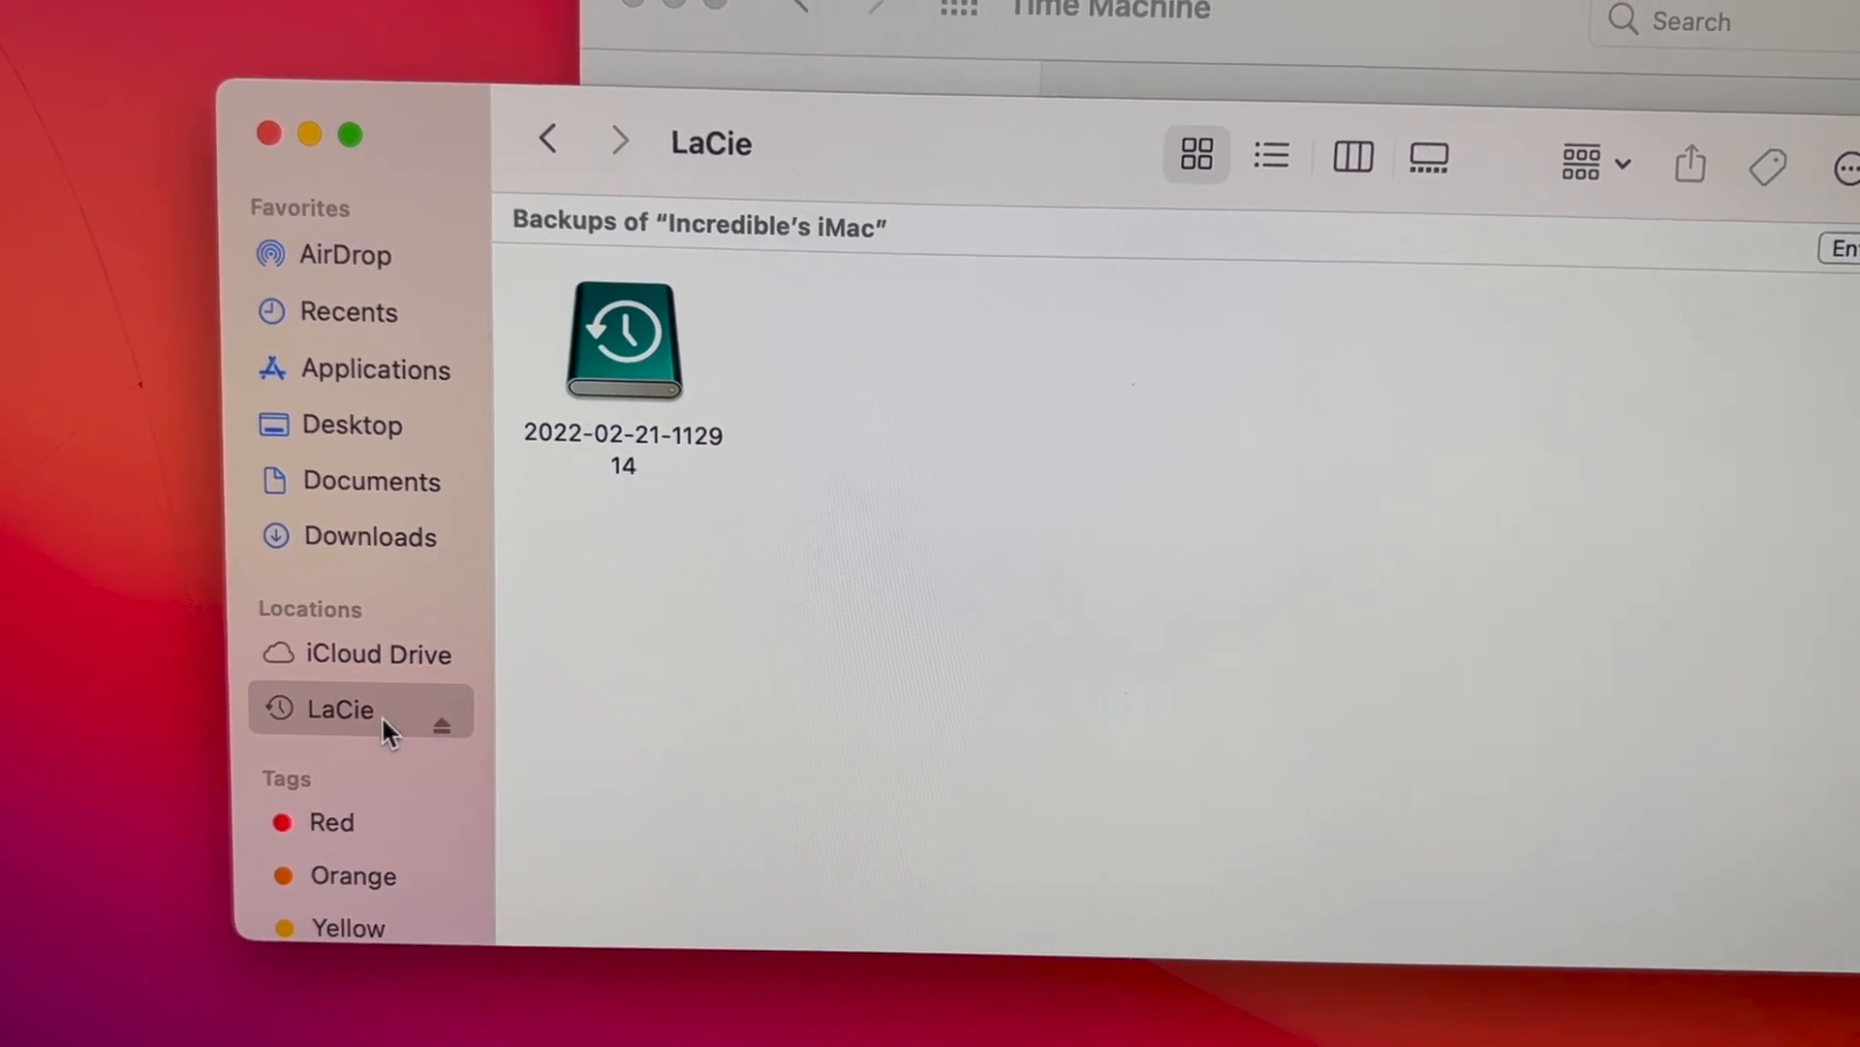
Bring up LaCie's shortcut menu in the sidebar and desktop, offering Eject "LaCie".
right_click(341, 710)
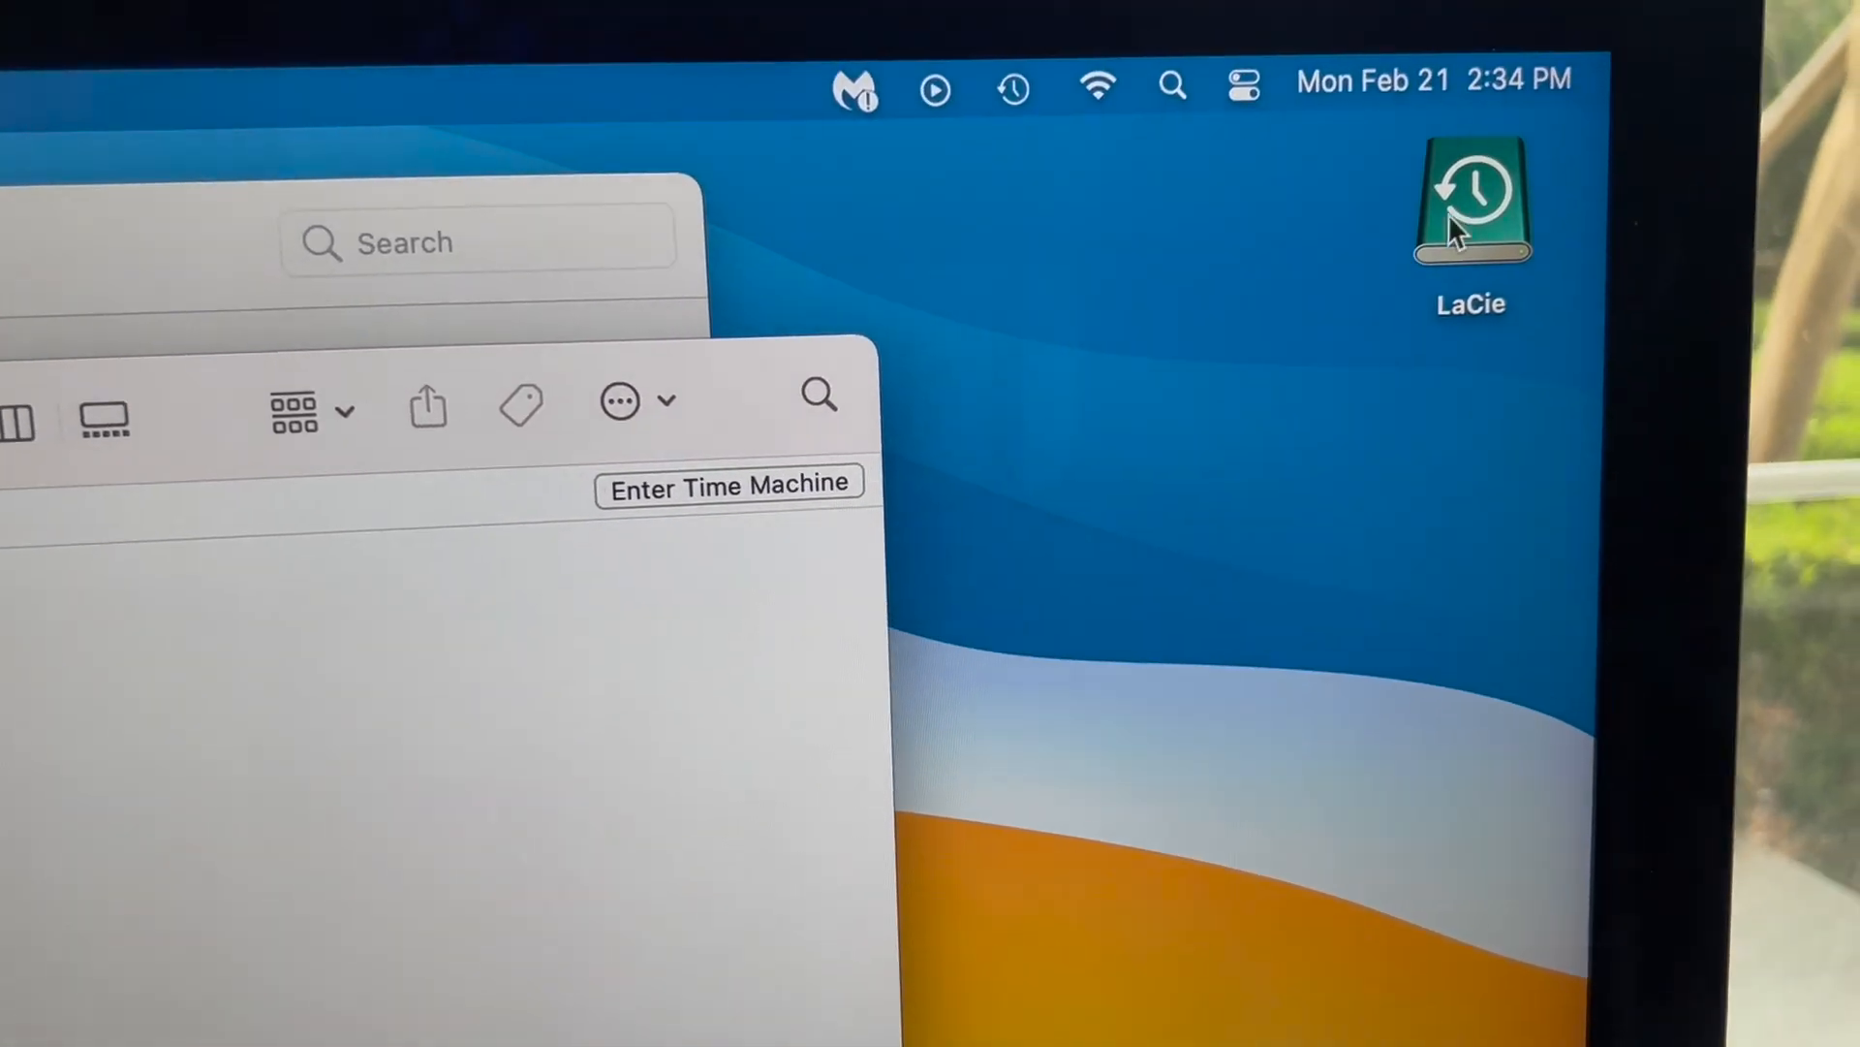
right_click(1469, 201)
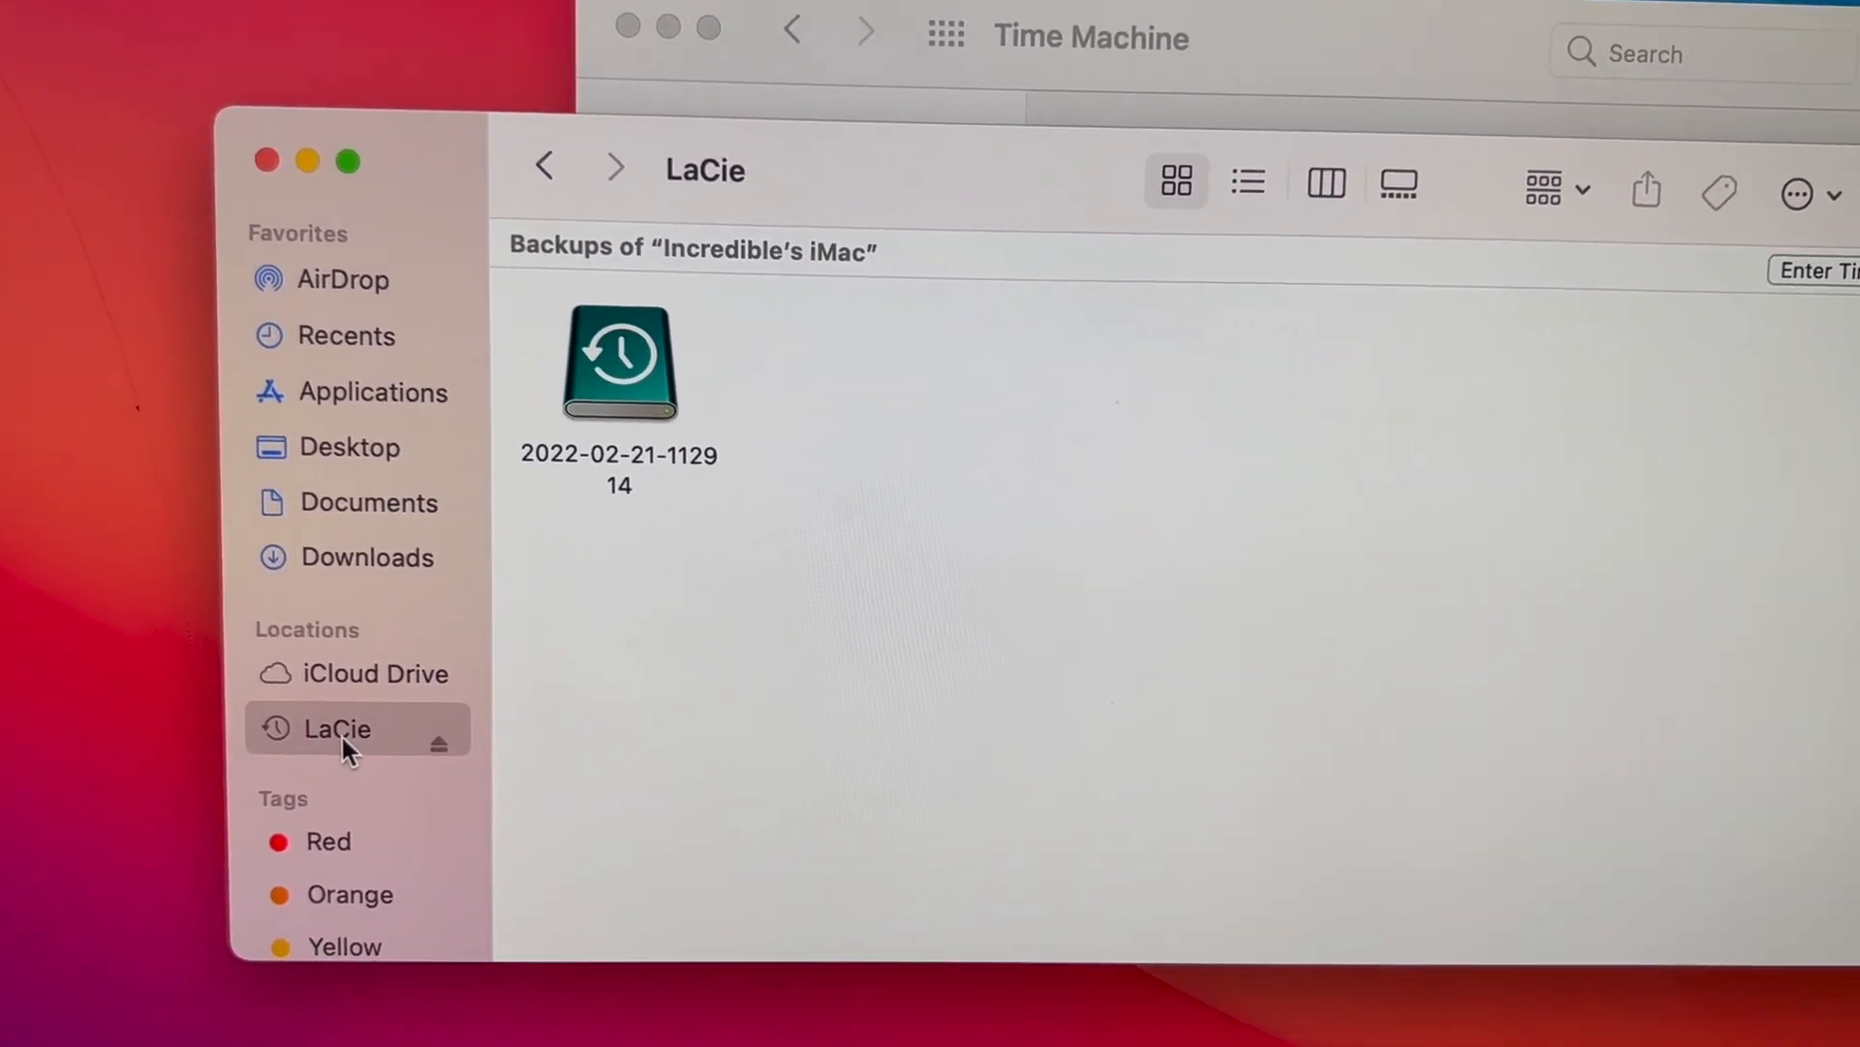
right_click(337, 726)
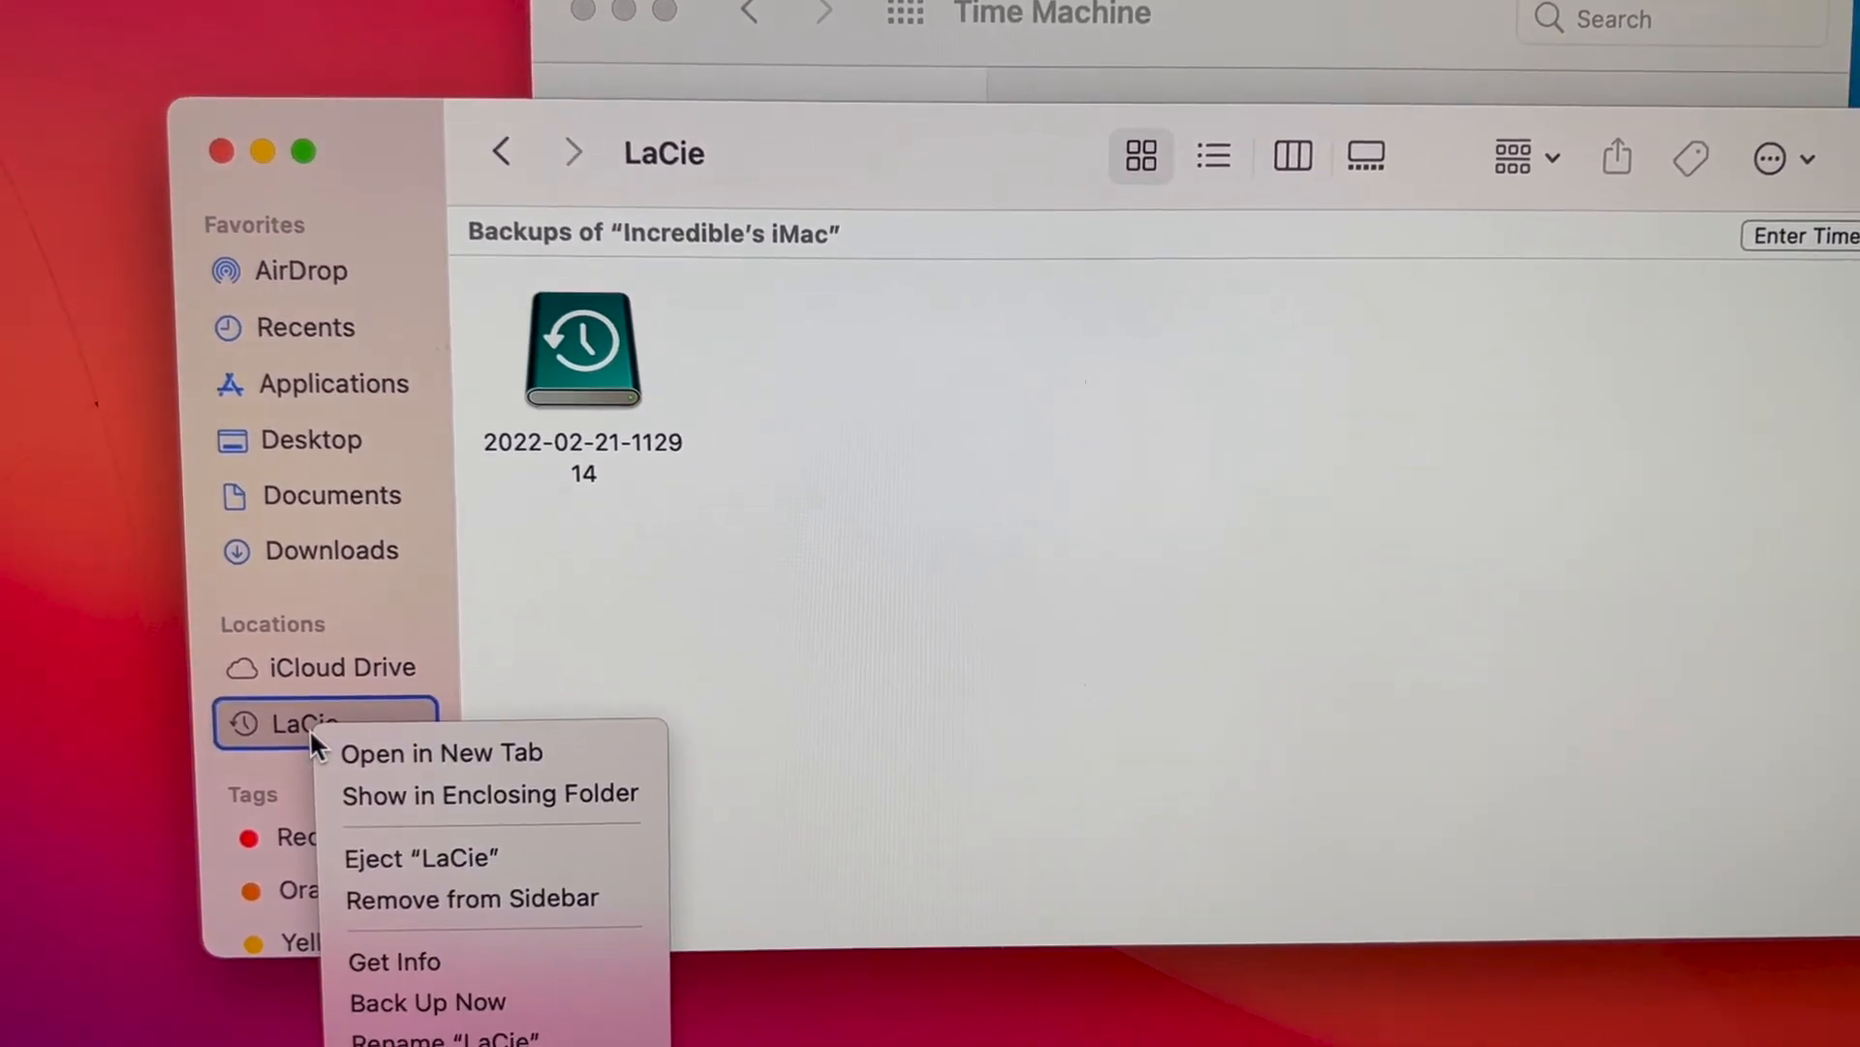
mouse_move(418, 822)
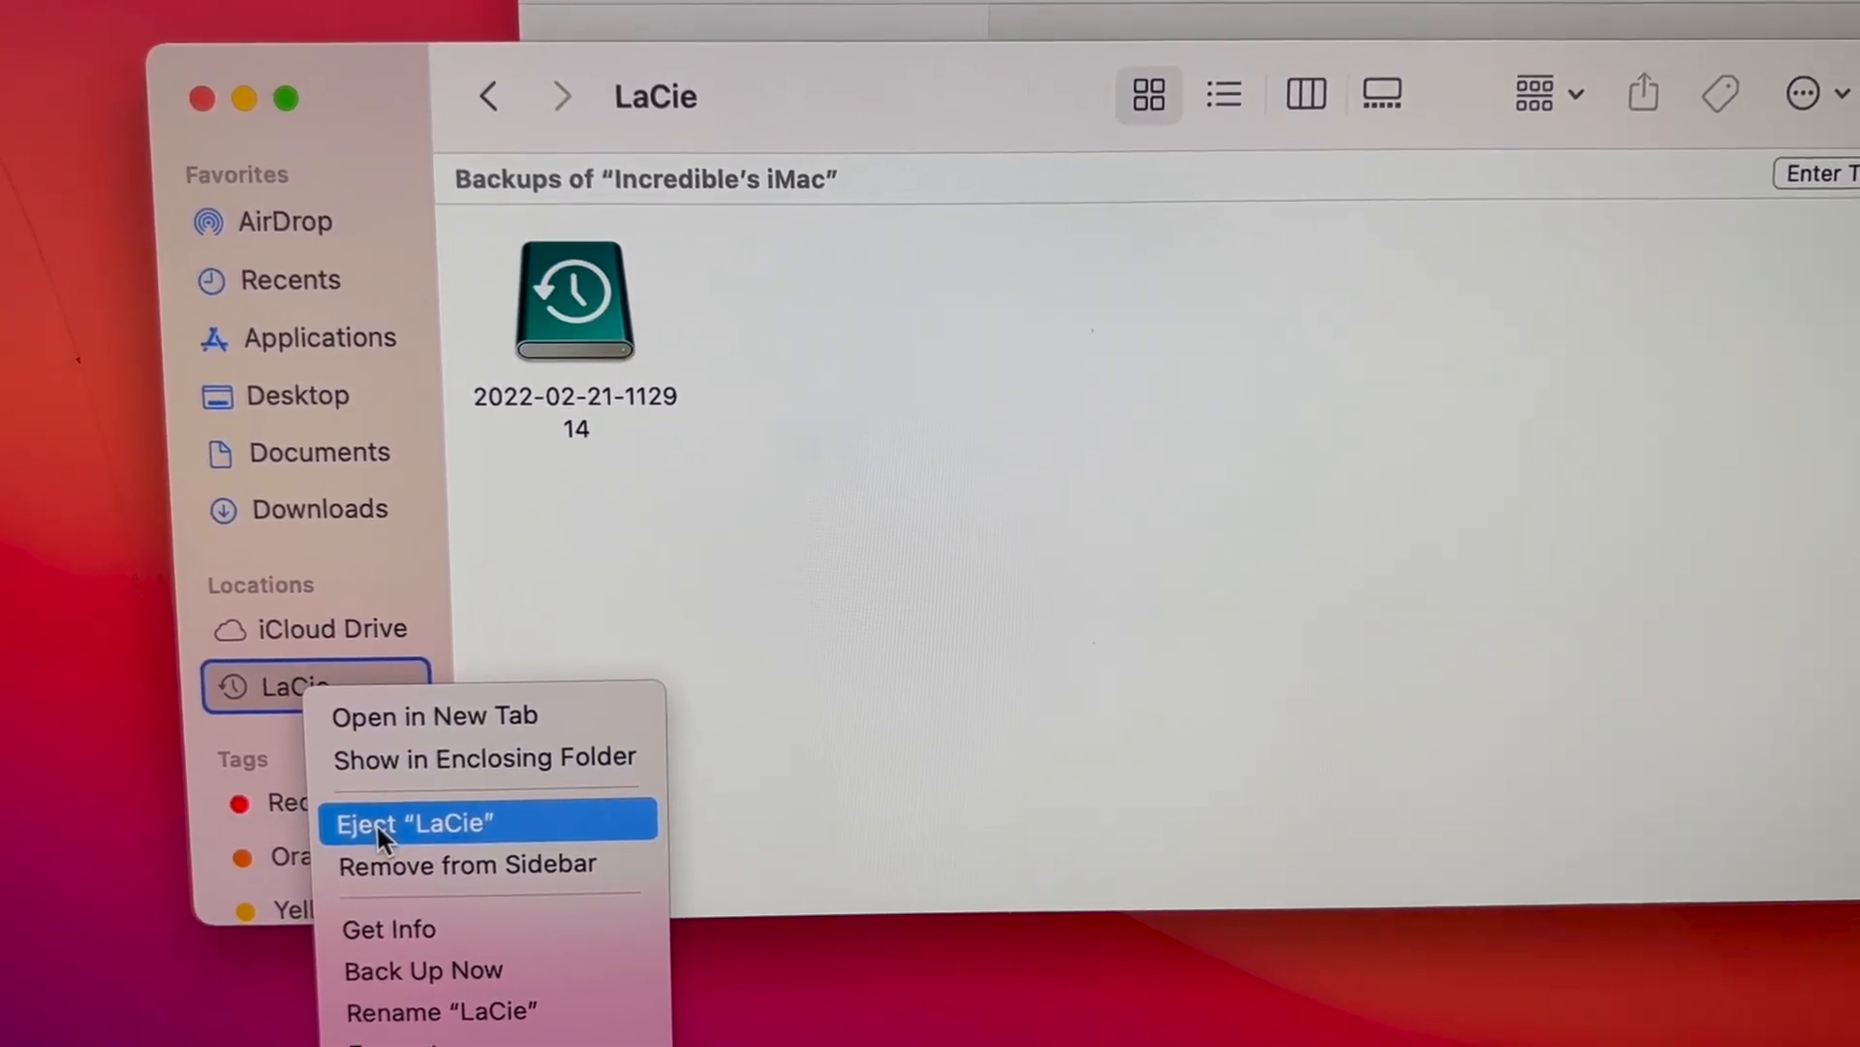